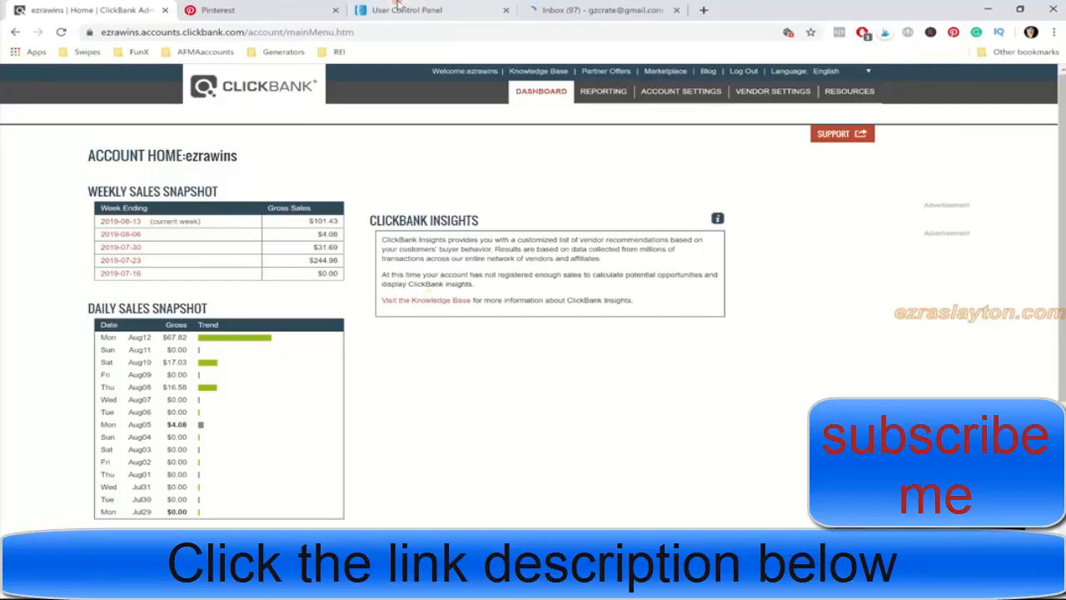
View the Pinterest home feed, then go to the Gmail inbox of Pinterest emails.
left_click(250, 10)
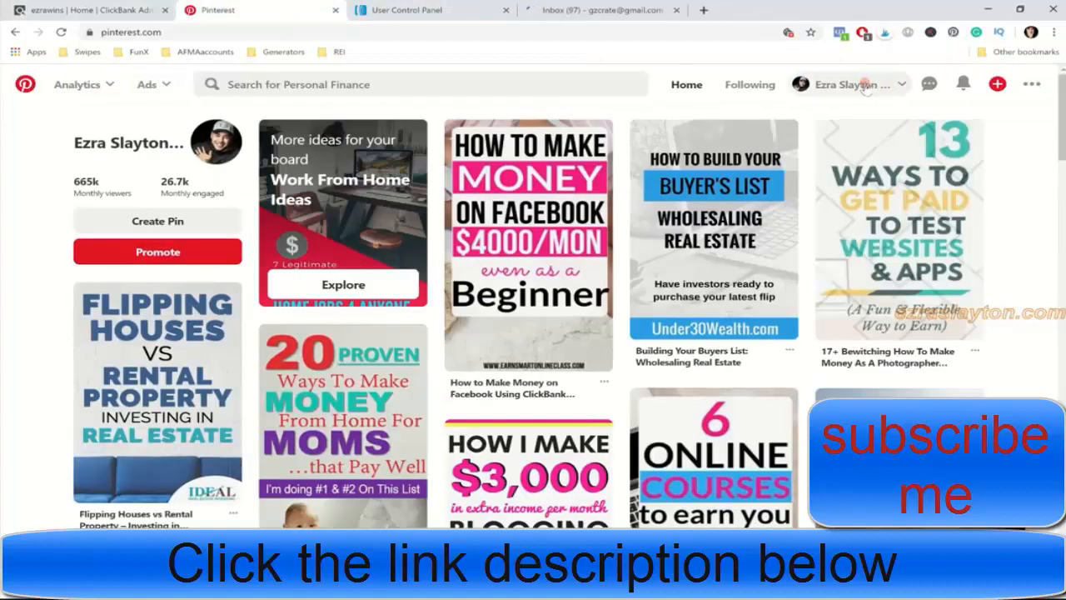
left_click(599, 10)
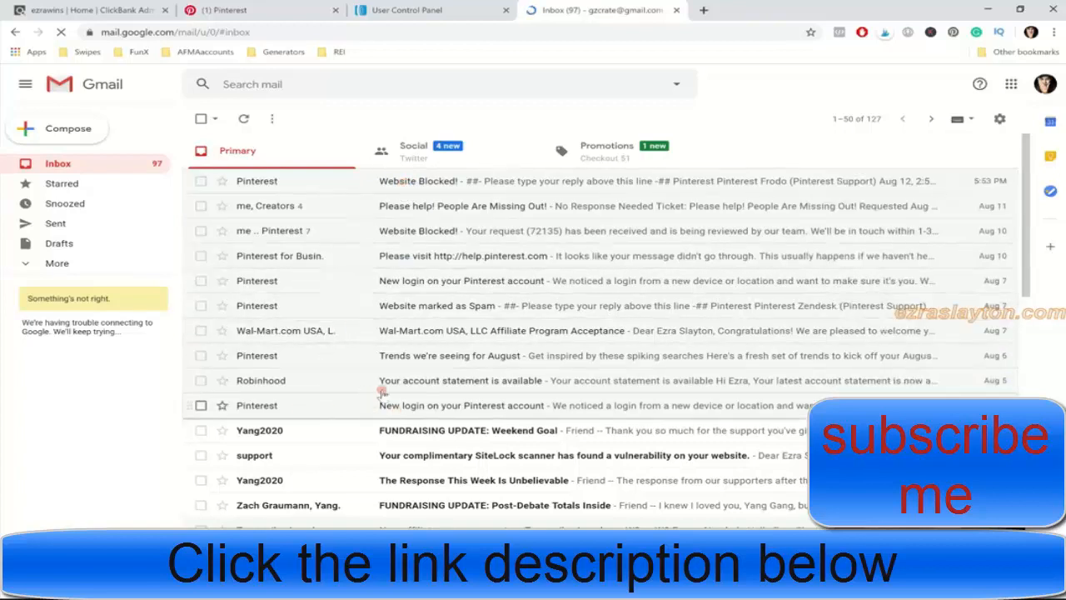
mouse_move(387, 312)
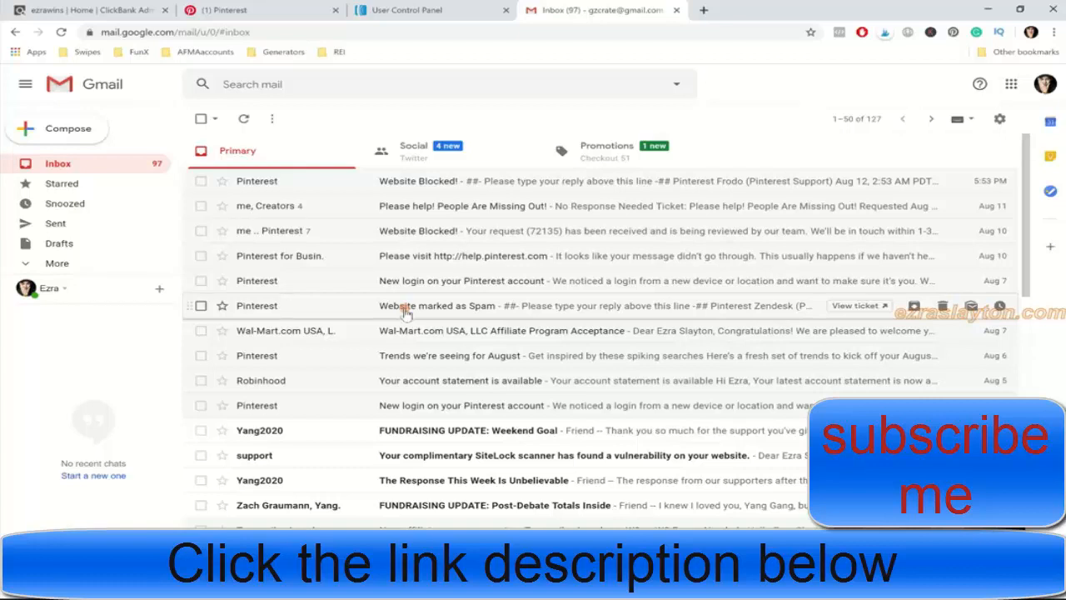
mouse_move(524, 65)
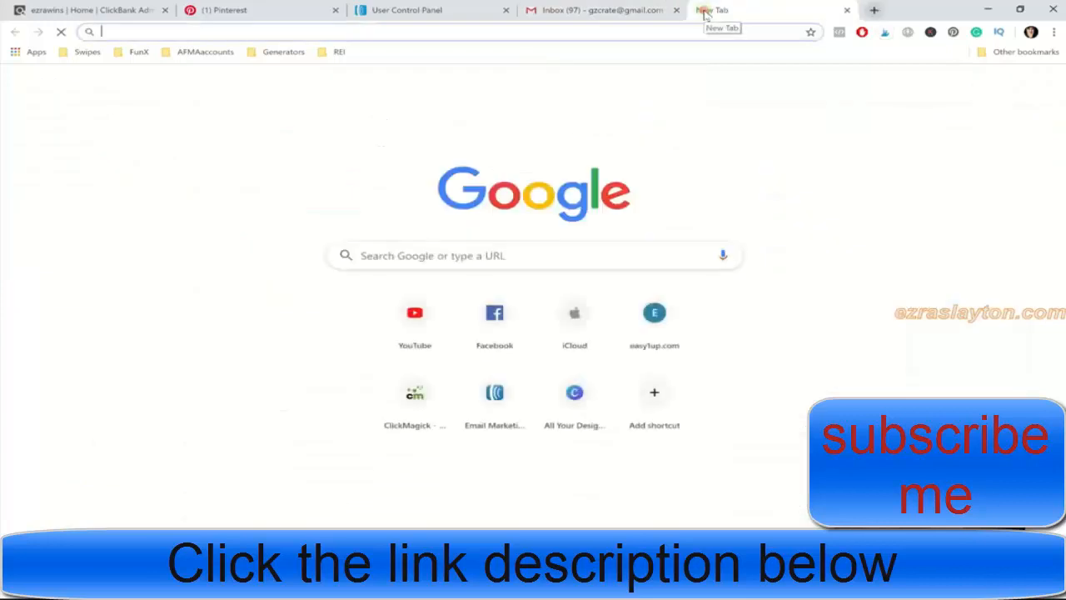
Load analytics.google.com/analytics/web/ and return to the Pinterest 'Website Blocked!' email in Gmail.
type("analytics.google.com/analytics/web/")
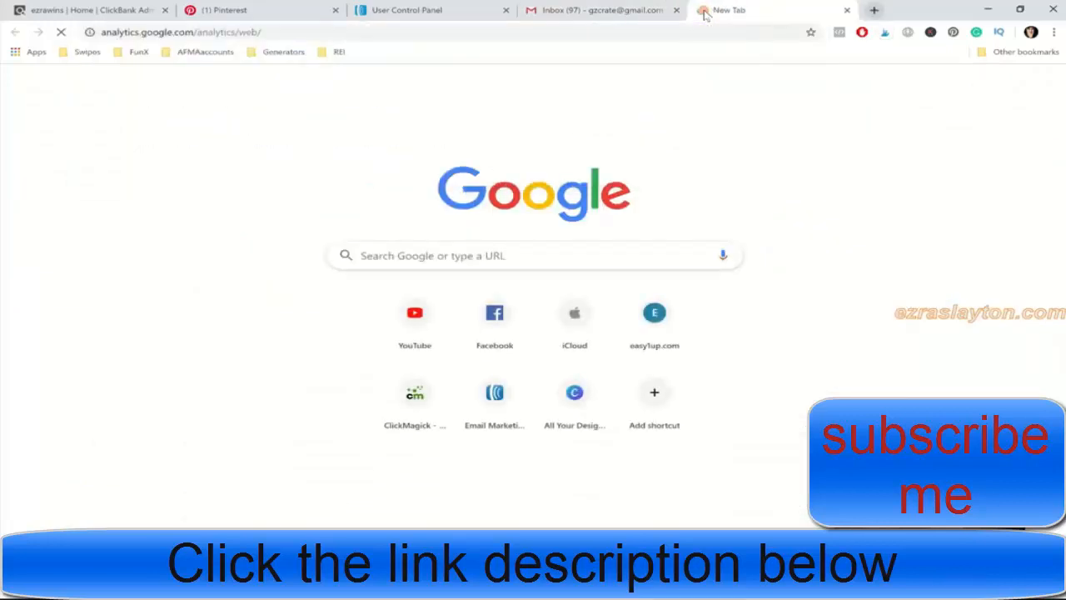
left_click(599, 10)
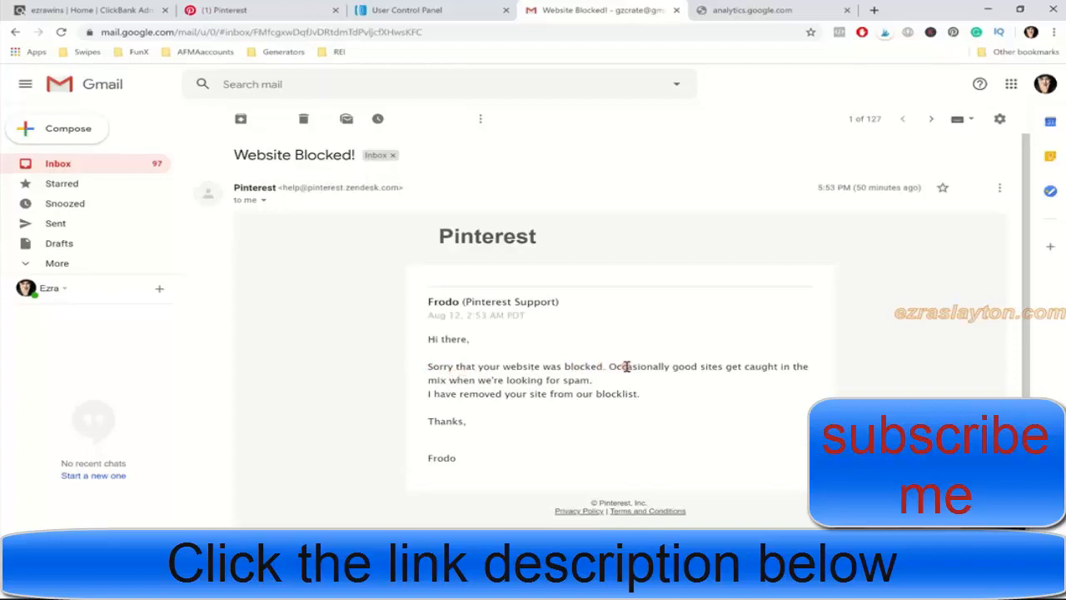
double_click(686, 366)
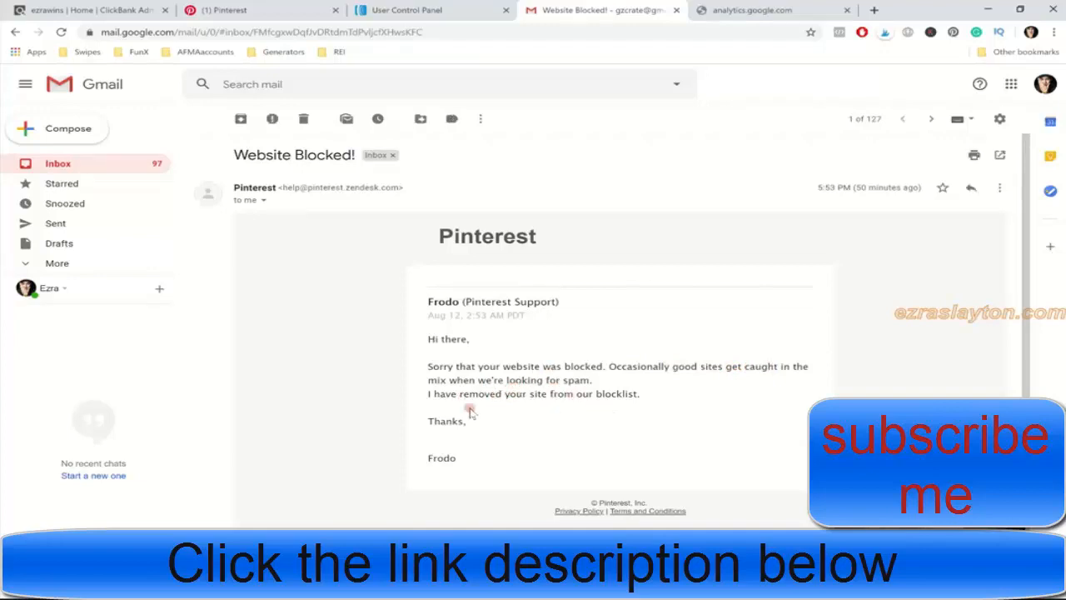
double_click(442, 459)
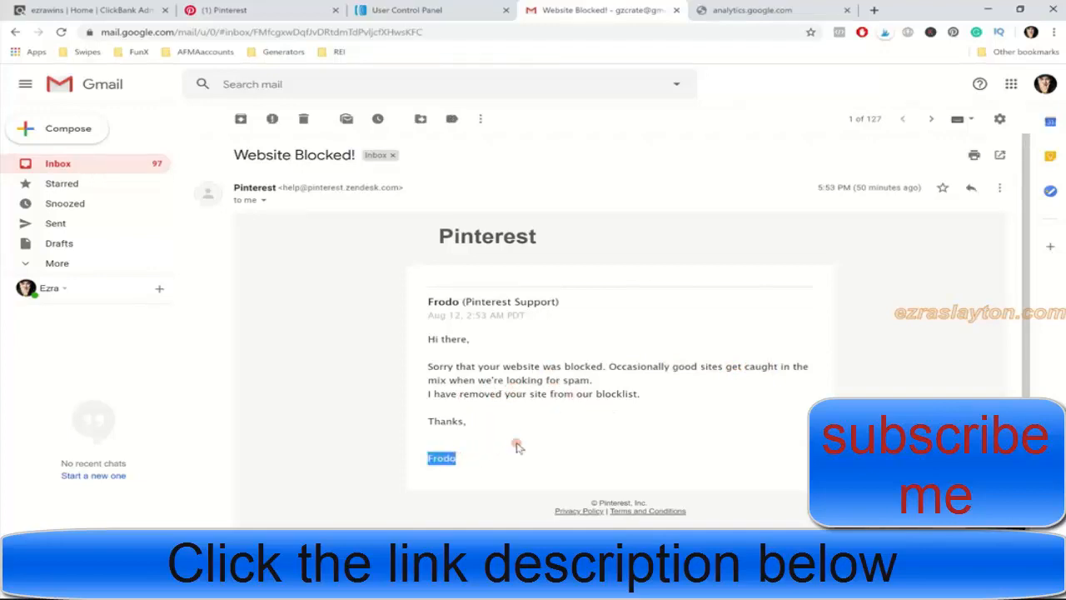
left_click(749, 10)
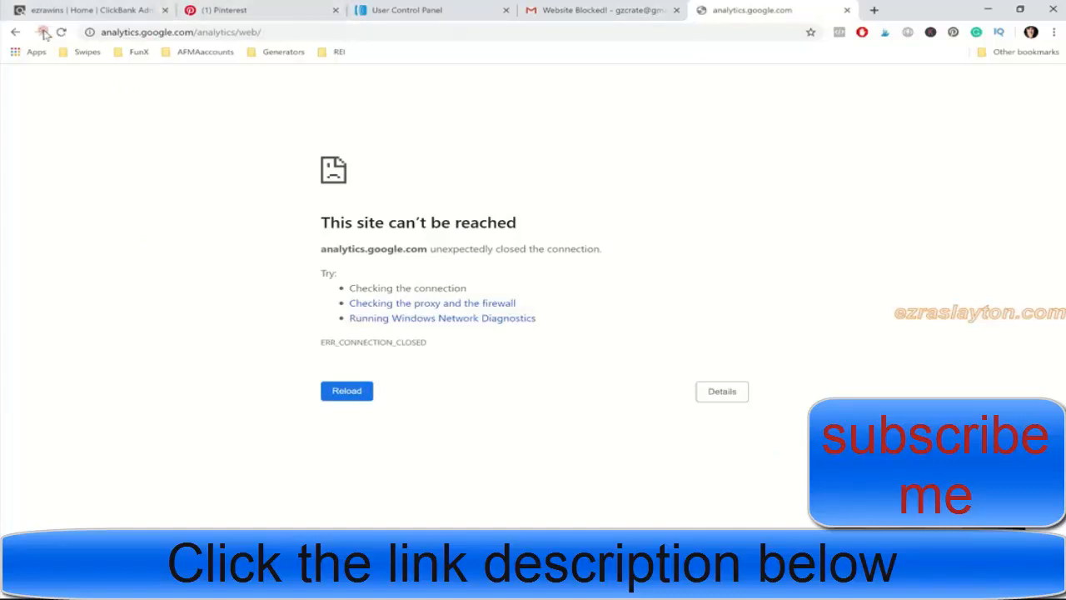
Reload the Google Analytics page after its 'site can't be reached' error.
left_click(61, 32)
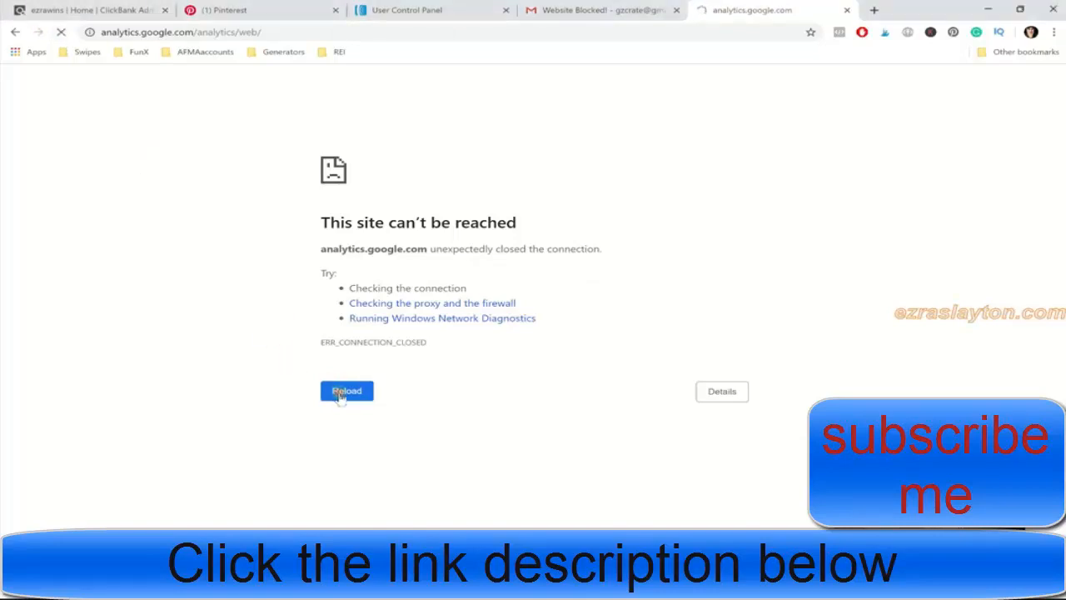
left_click(347, 391)
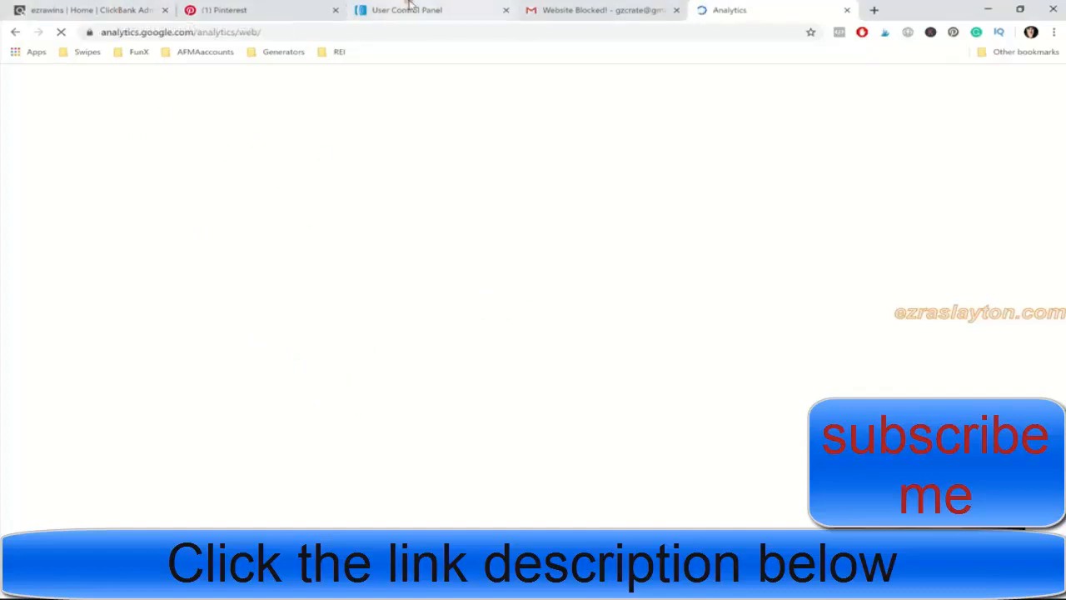
Review AWeber's account overview and List Stats (2,168 subscribers), then return to the Pinterest email.
left_click(406, 10)
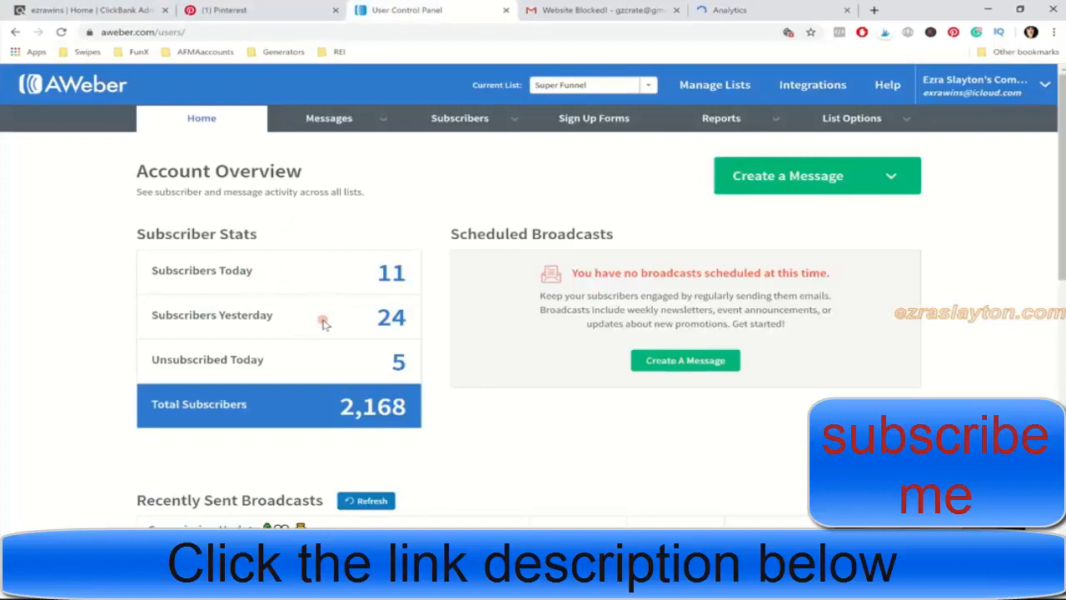
scroll("down", 3)
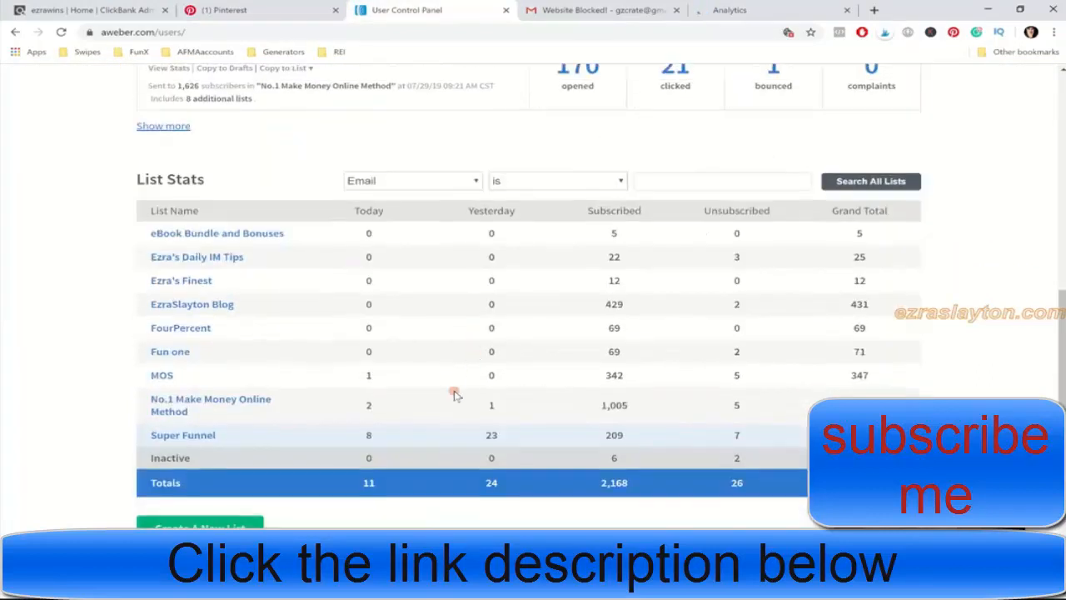
scroll("down", 3)
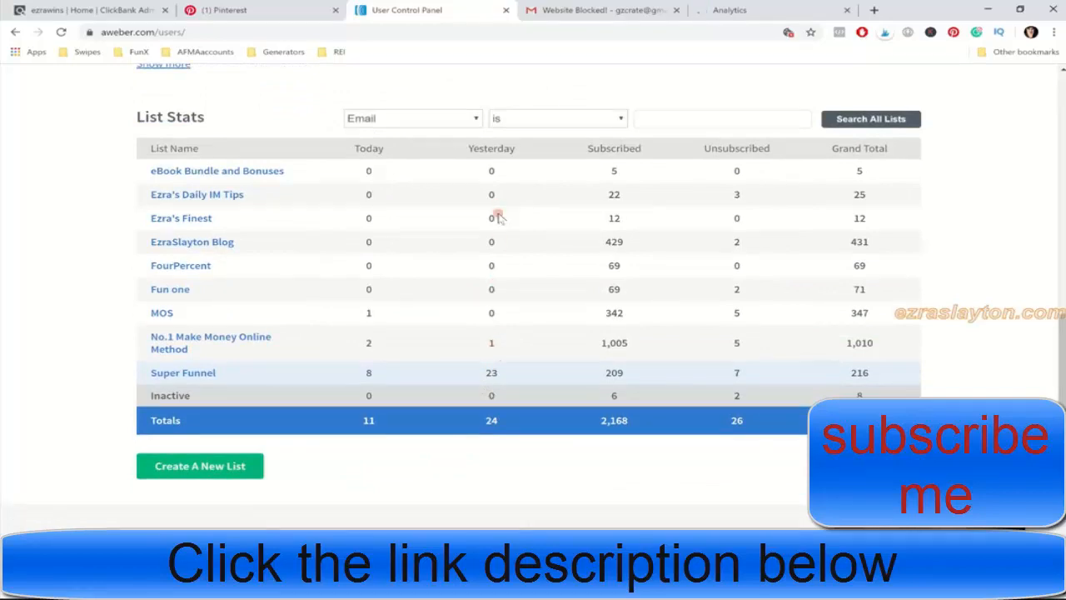
mouse_move(638, 287)
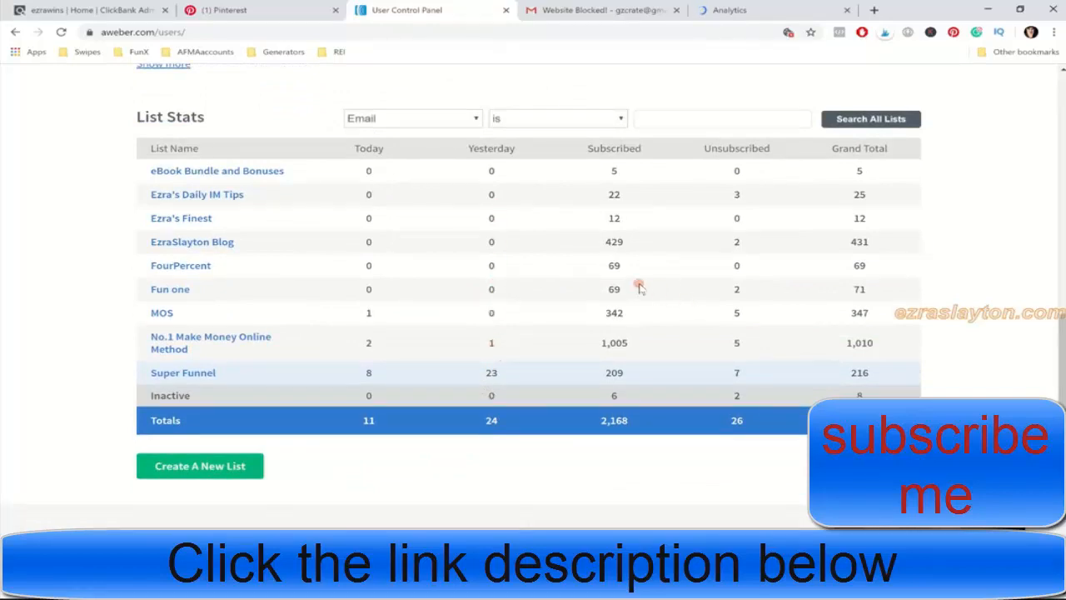
scroll("up", 3)
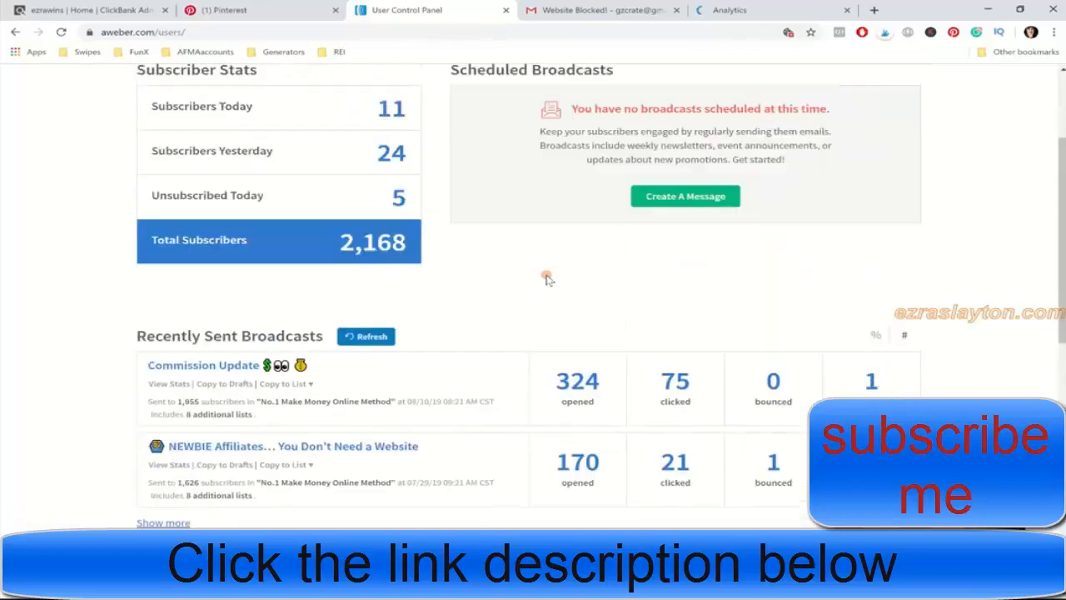
left_click(599, 10)
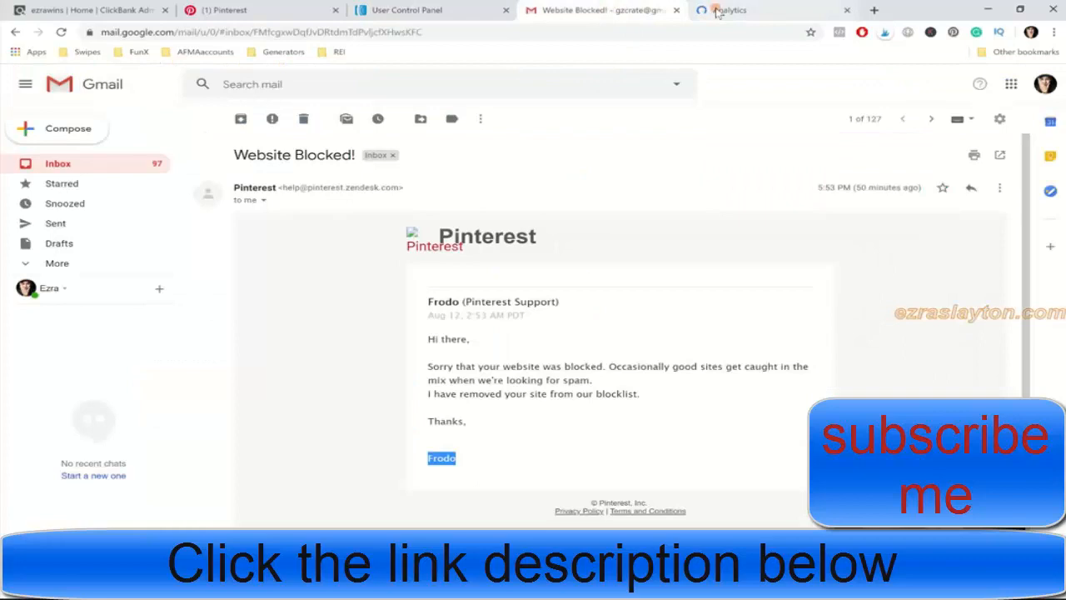
Check the still-loading Analytics tab, then switch back to the ClickBank sales dashboard.
left_click(733, 10)
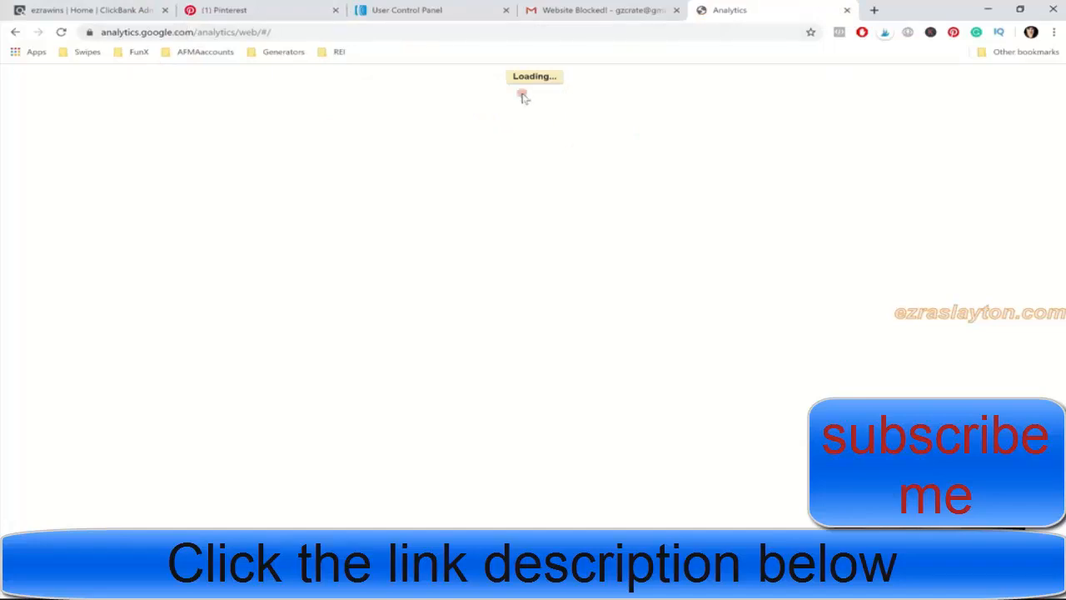
left_click(84, 10)
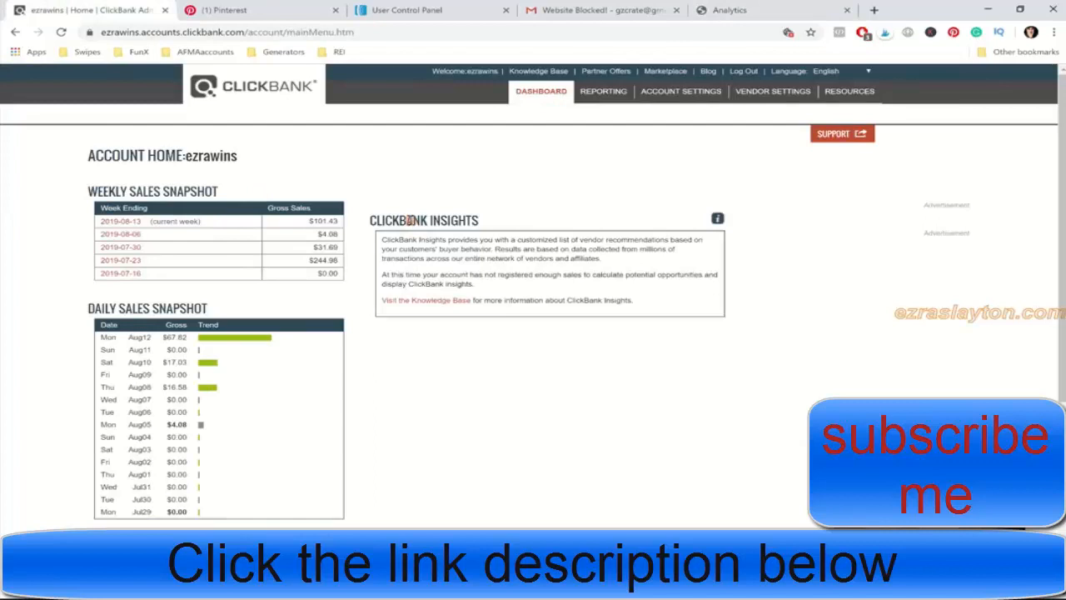
mouse_move(207, 408)
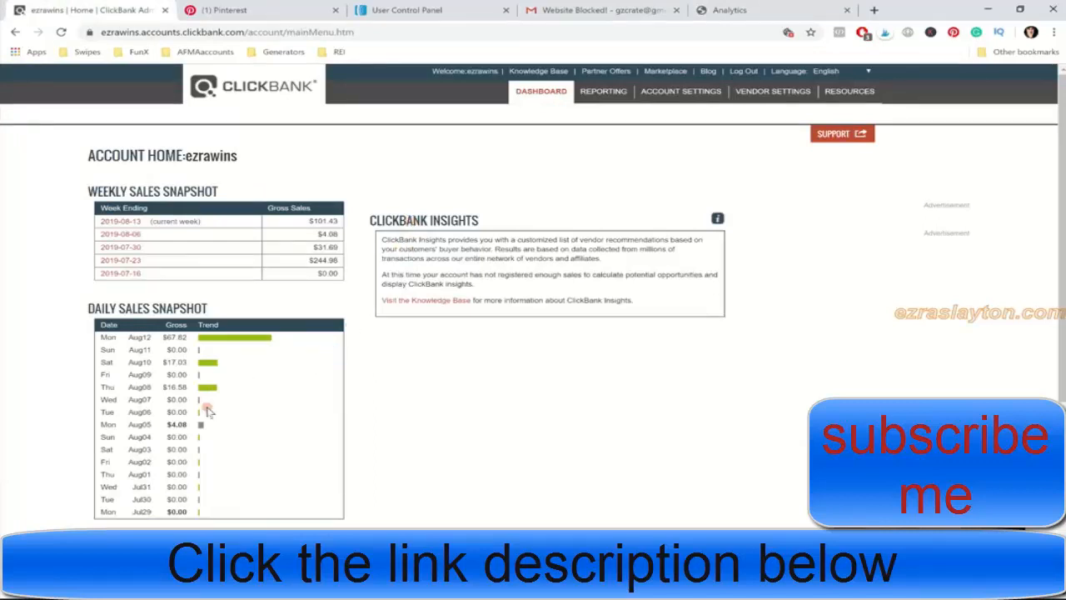
mouse_move(212, 373)
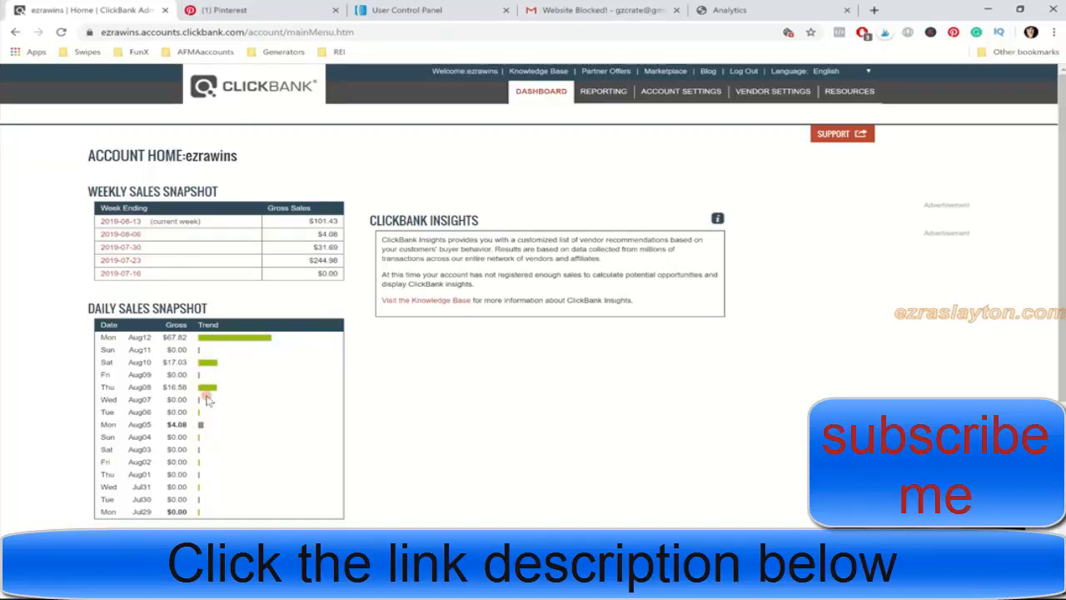
mouse_move(210, 351)
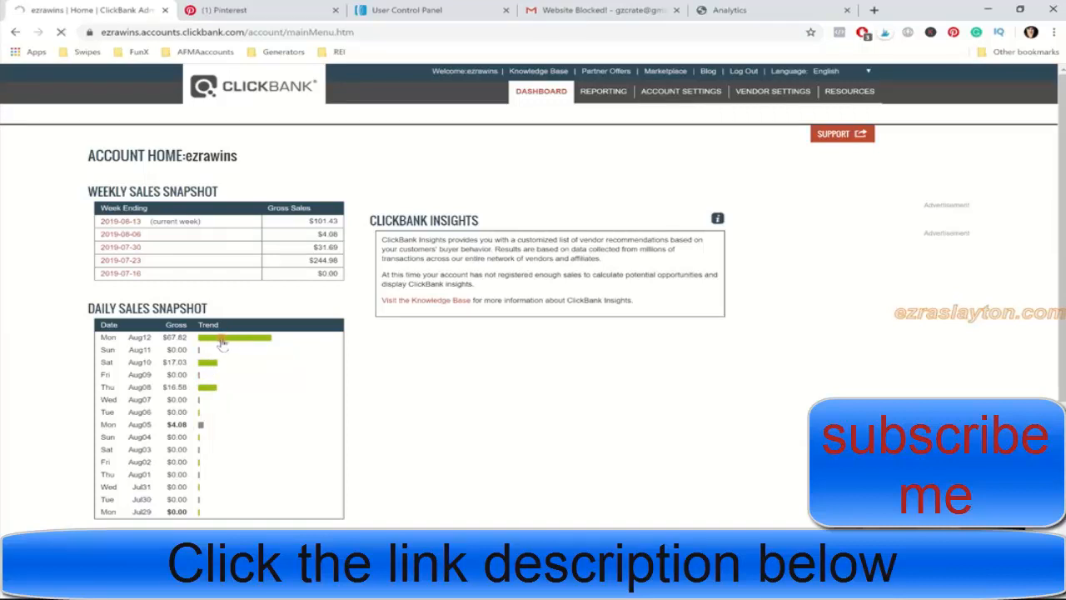
mouse_move(325, 232)
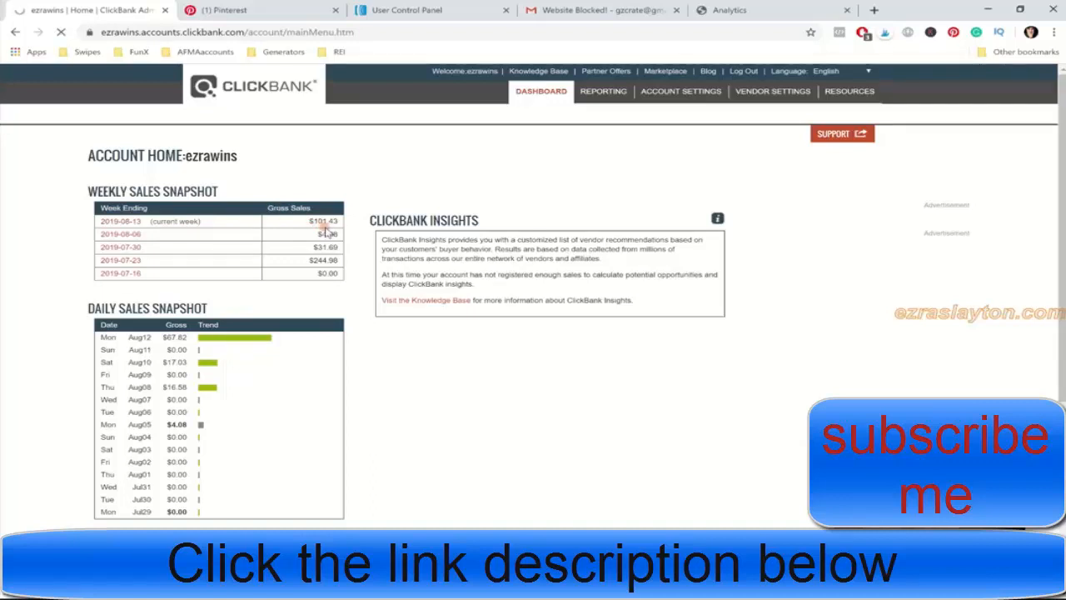
Open the August 12, 2019 transactions from the Daily Sales Snapshot.
left_click(322, 221)
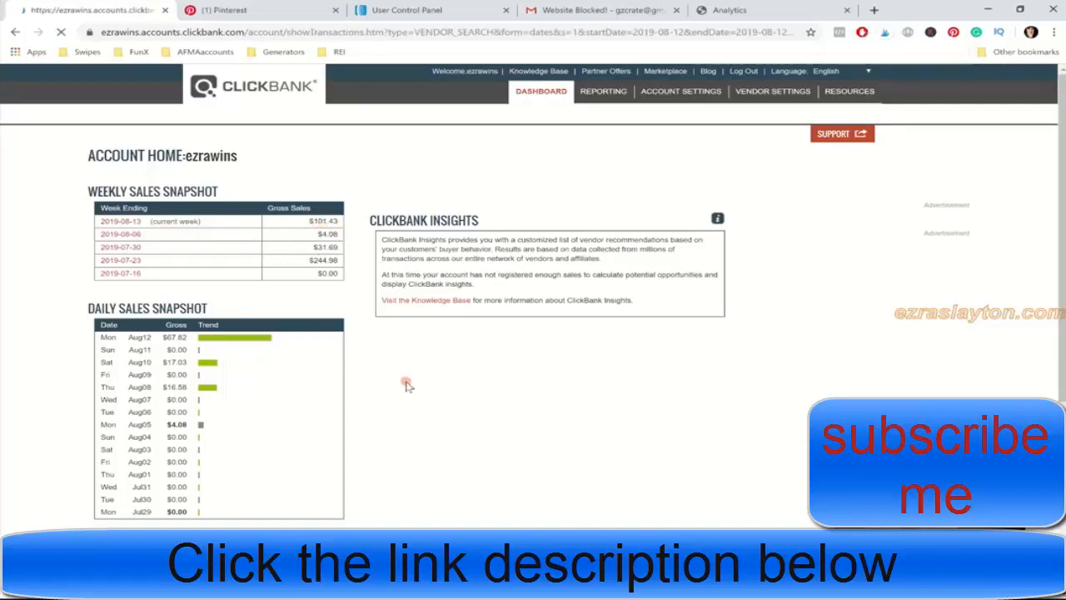
Review the Transaction Search results: 3 sales on 2019-08-12 totalling $67.82.
left_click(603, 91)
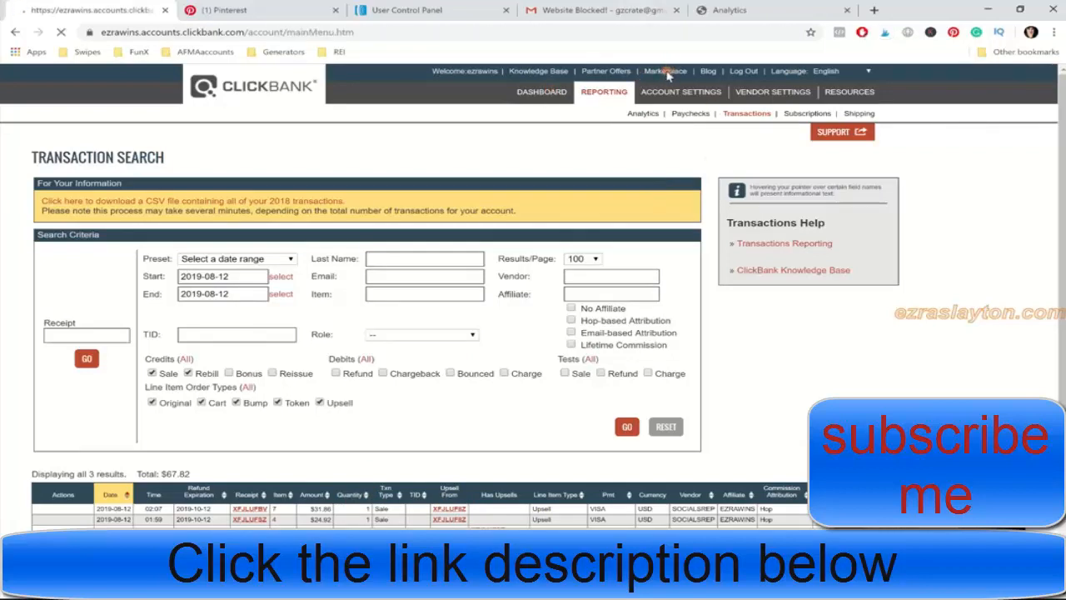
Search the ClickBank Marketplace for 'socialsrep' and open the Social Sale Rep result's link.
left_click(666, 71)
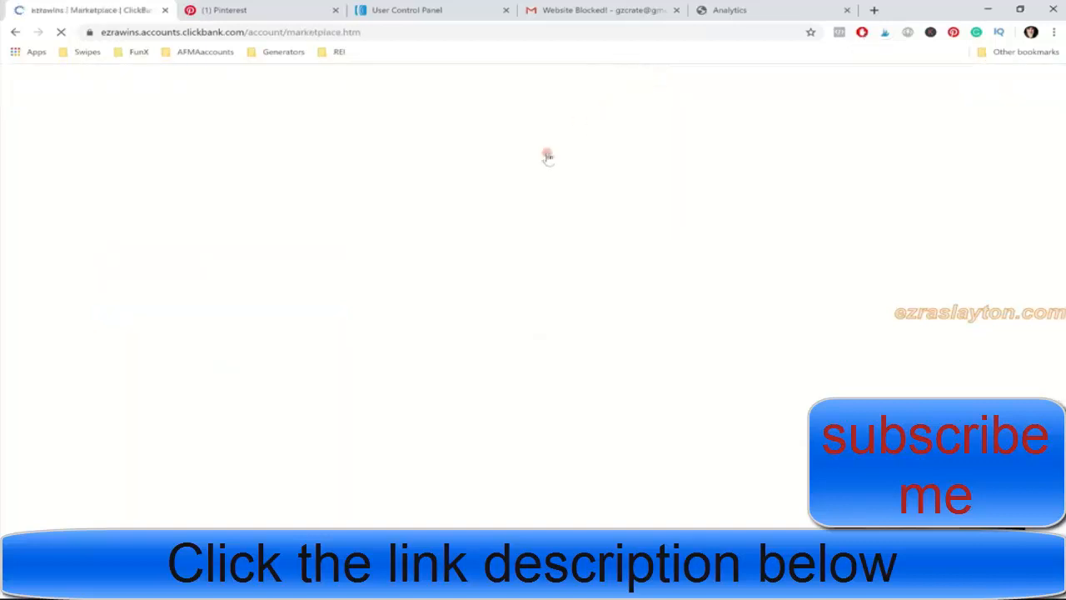
mouse_move(464, 275)
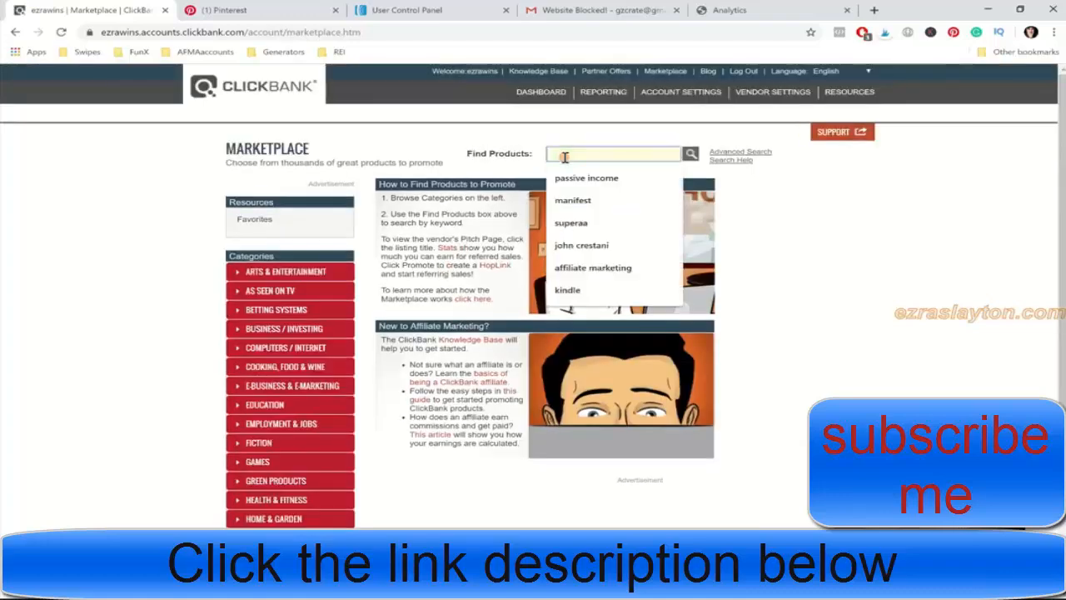
type("socialsrep")
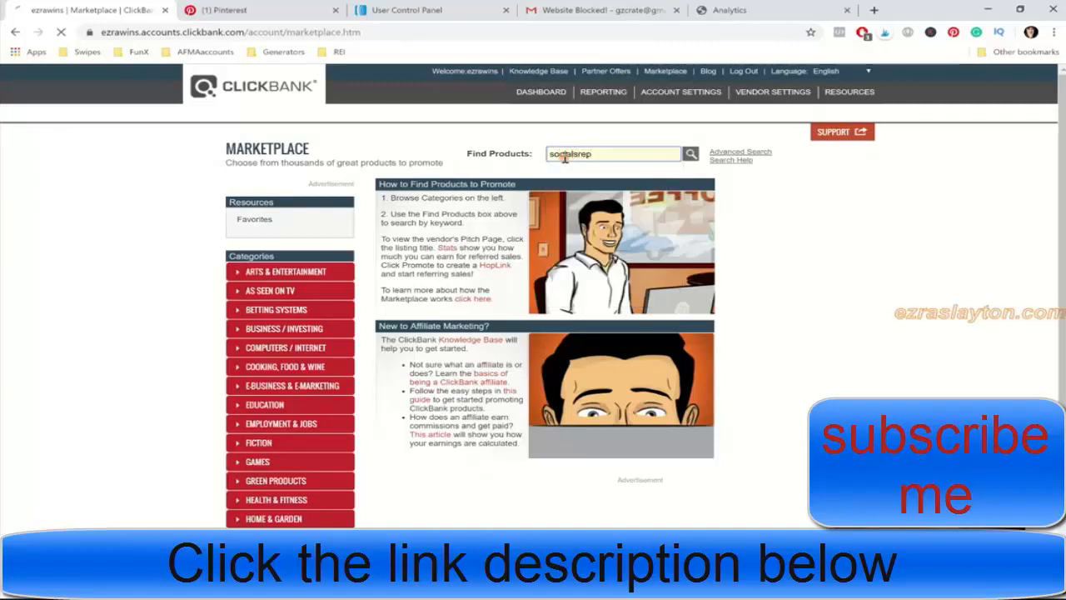
left_click(690, 154)
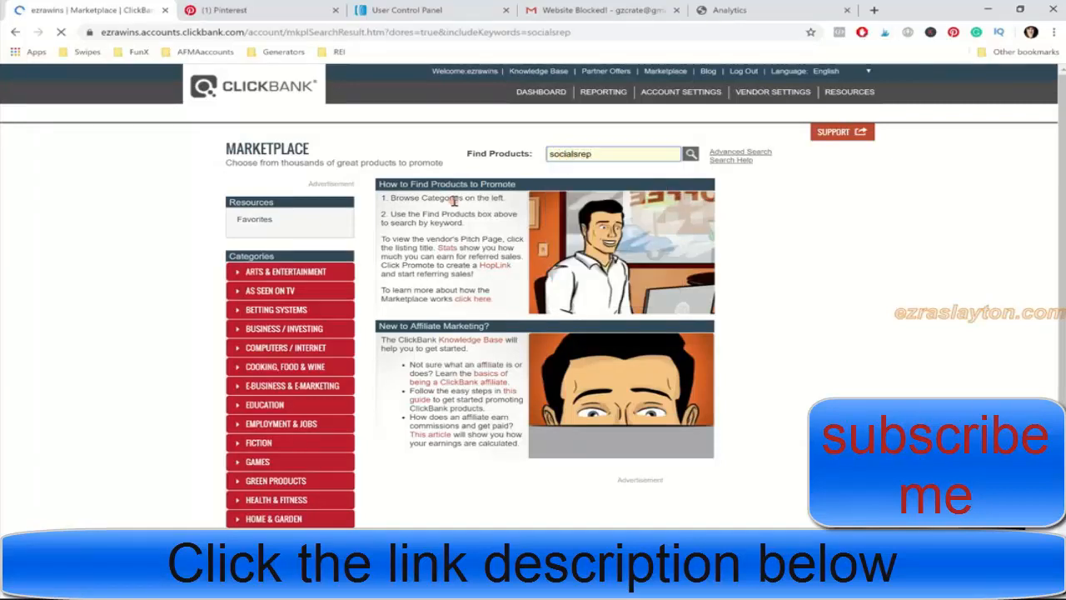
left_click(690, 153)
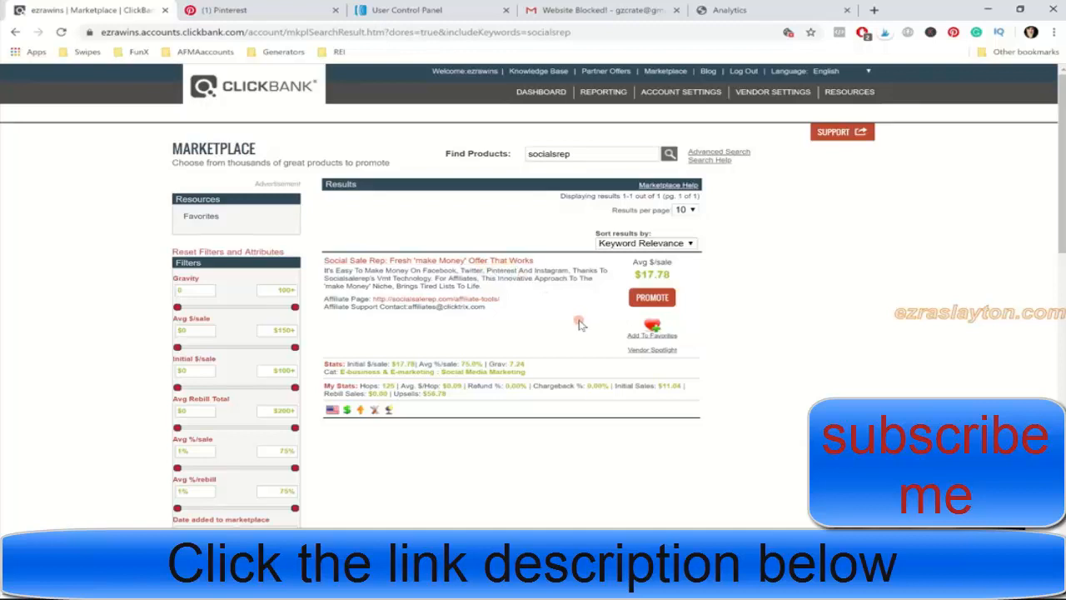
mouse_move(539, 397)
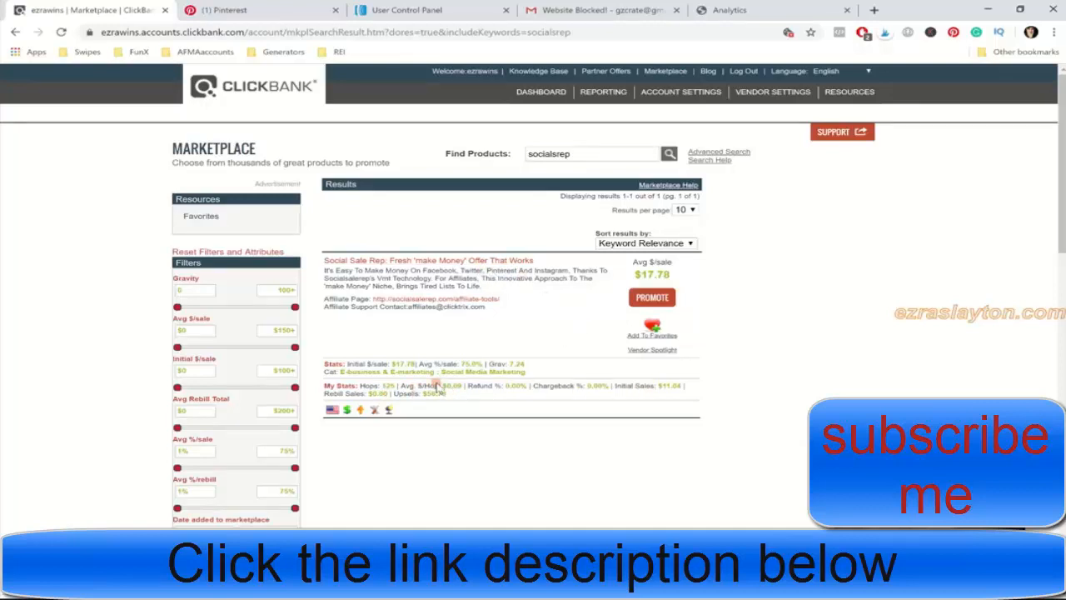
mouse_move(396, 254)
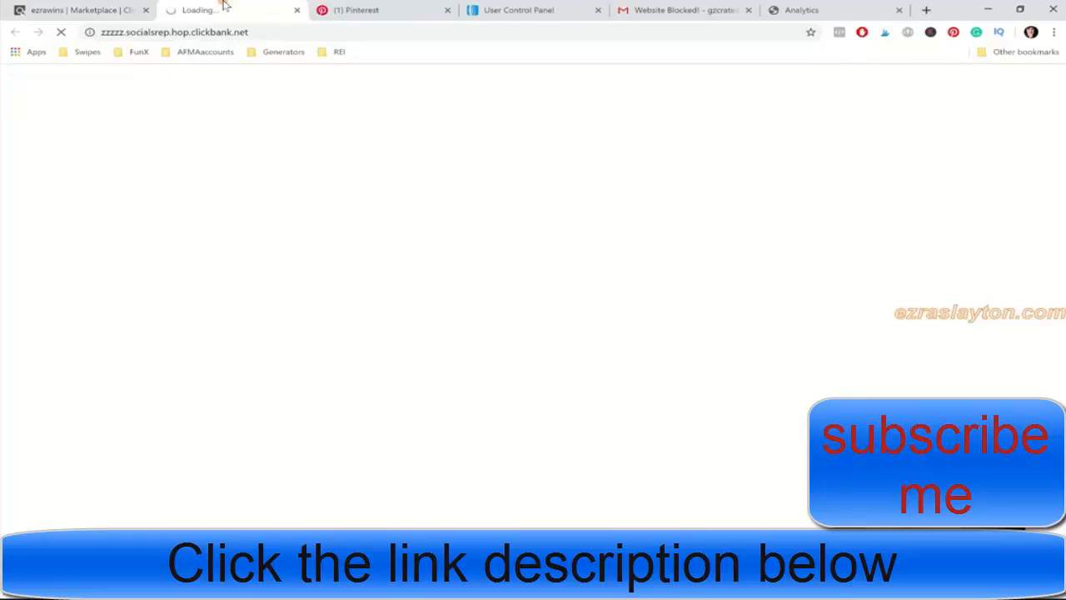
Browse down the Pinterest profile's pins grid to the ezraslayton.com pin.
left_click(683, 10)
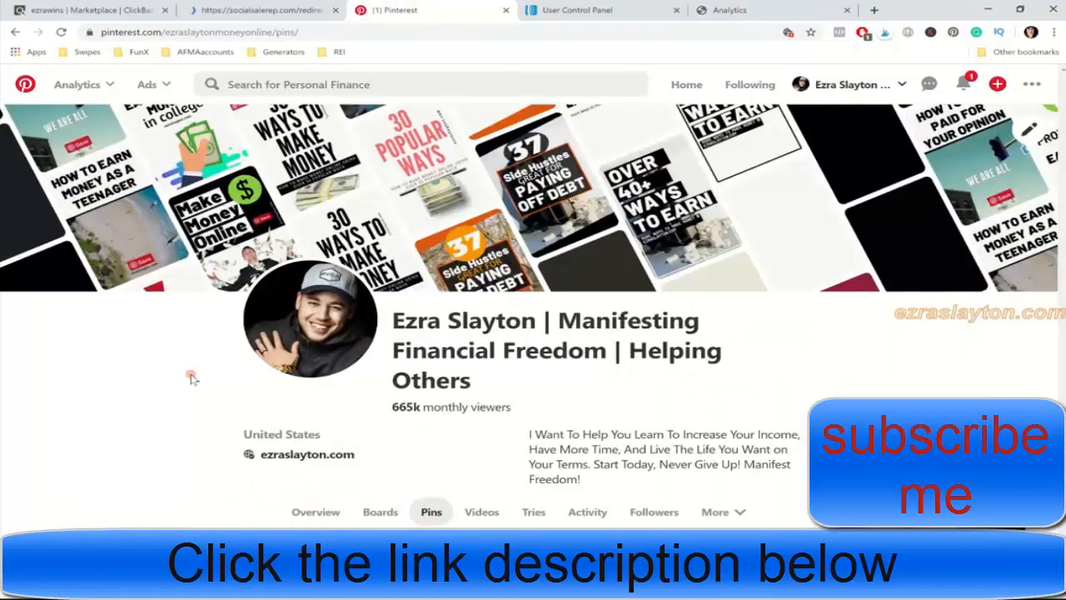
scroll("down", 3)
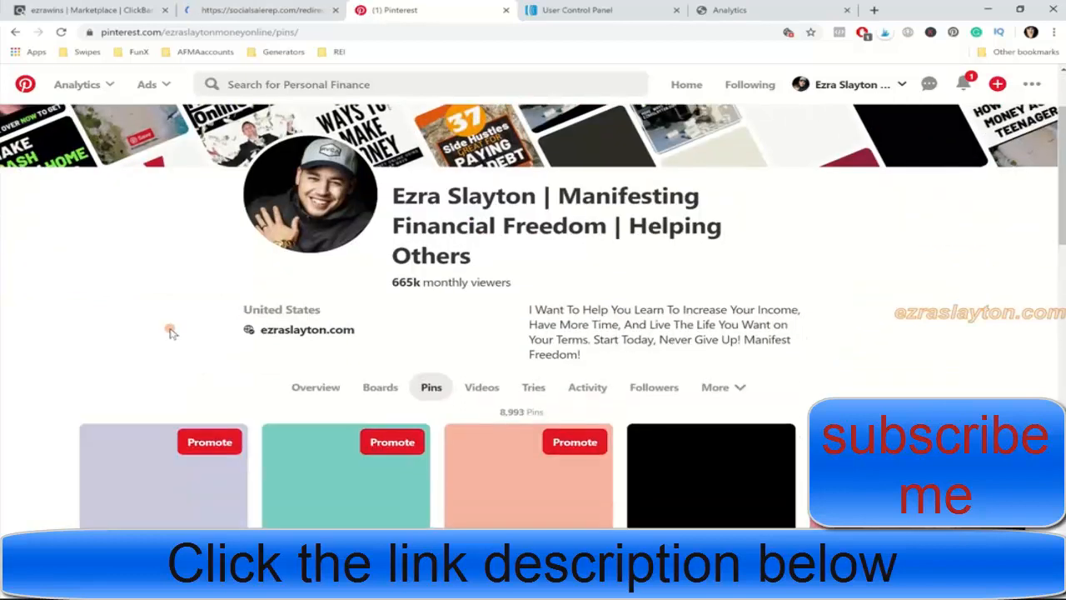
scroll("down", 3)
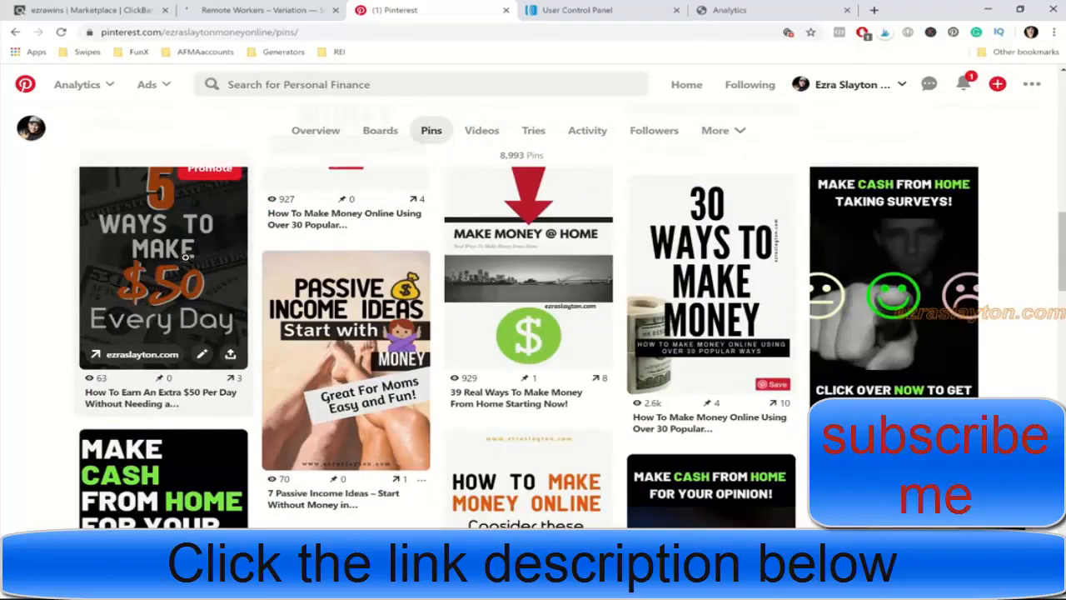
scroll("down", 3)
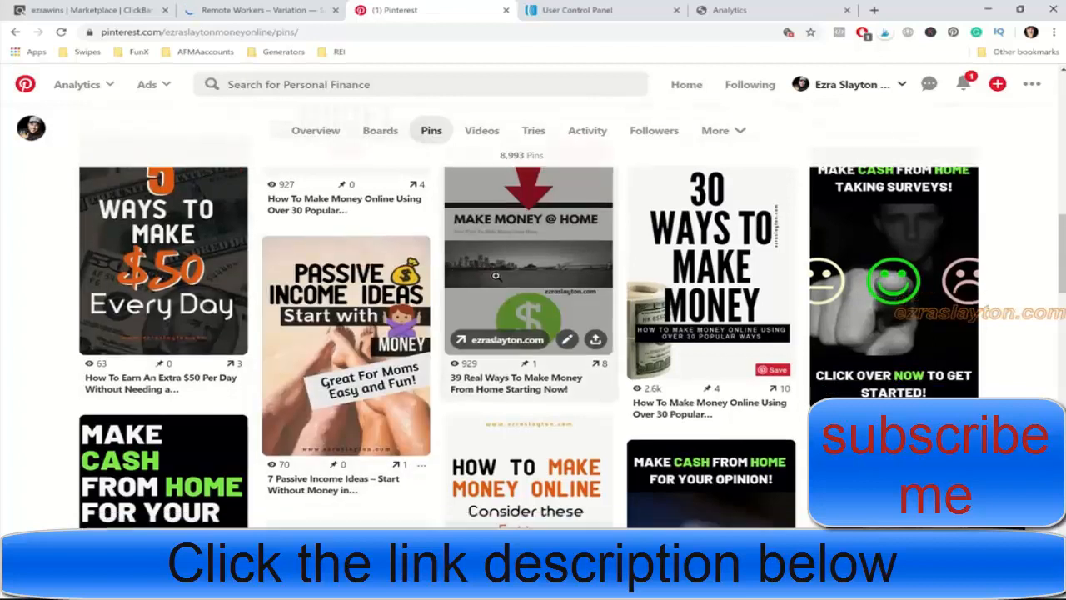
scroll("down", 3)
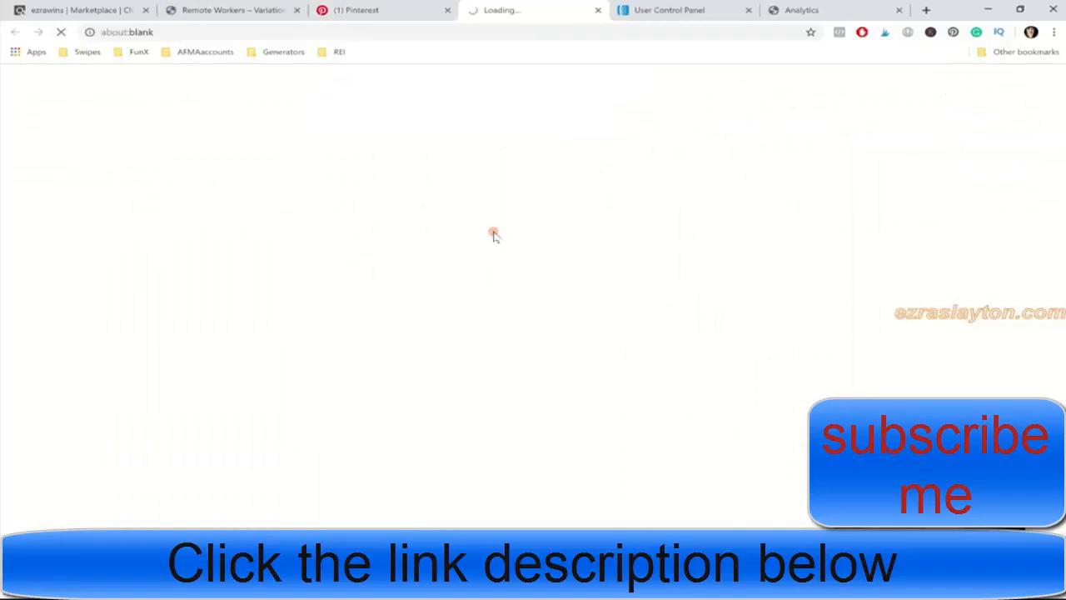
Scroll through the Social Sale Rep Remote Workers sales page, then open the ezraslayton.com blog post.
left_click(229, 10)
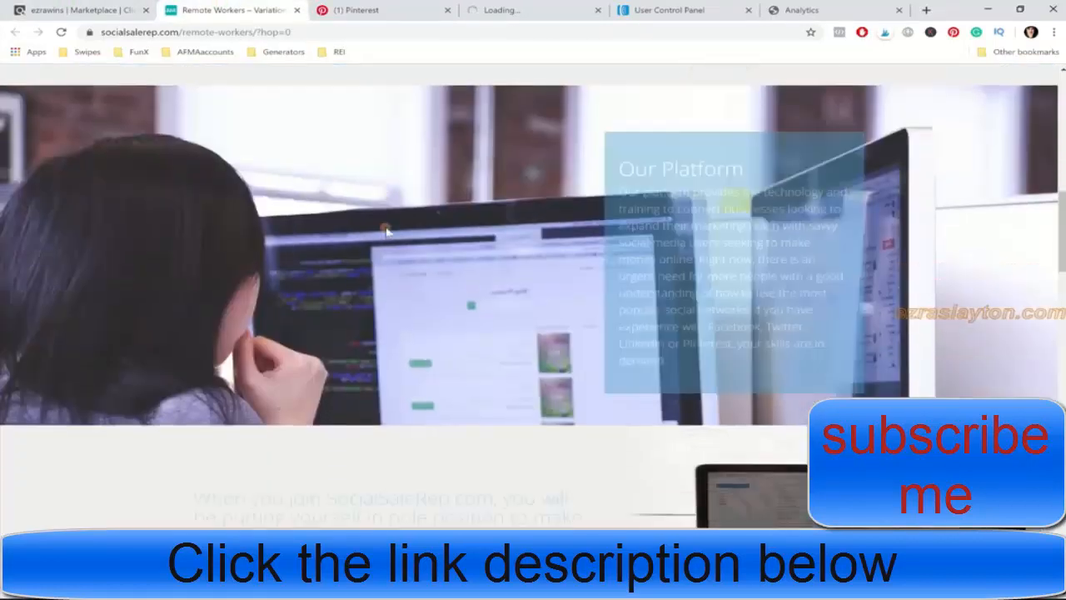
scroll("down", 3)
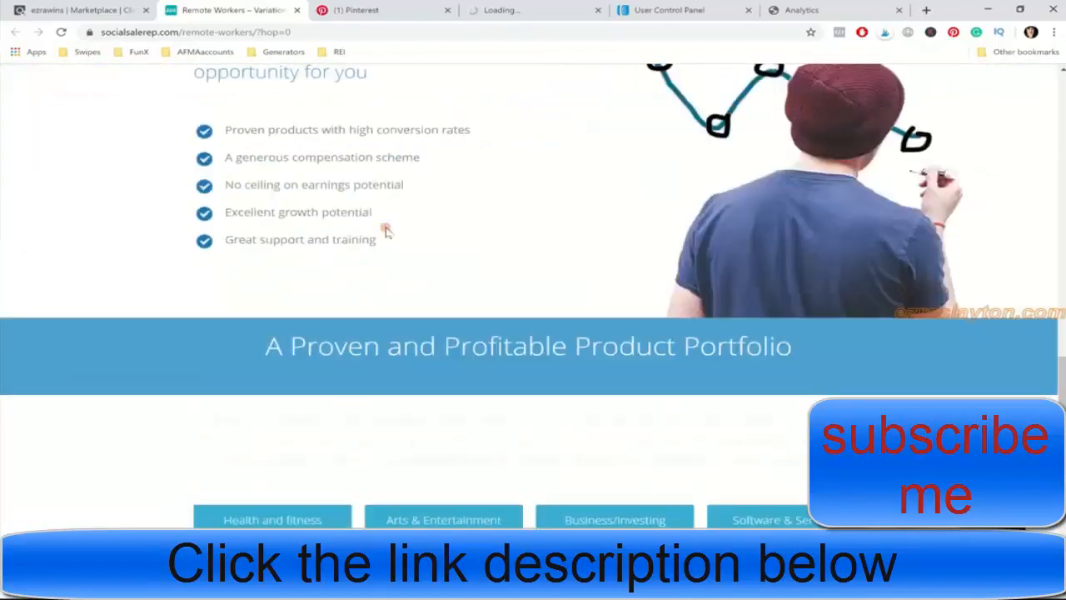
scroll("down", 3)
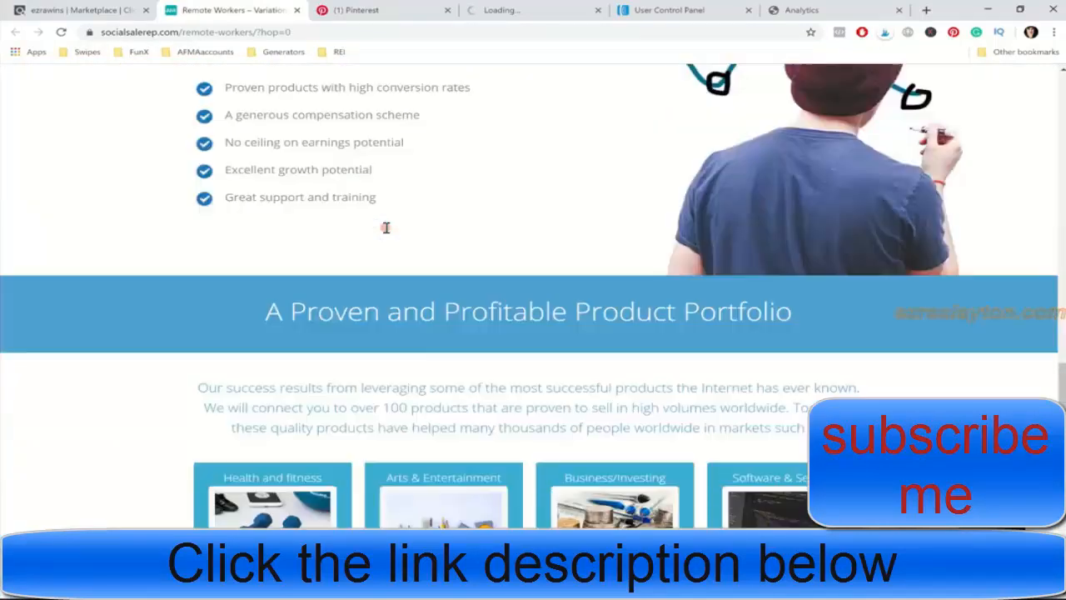
scroll("up", 3)
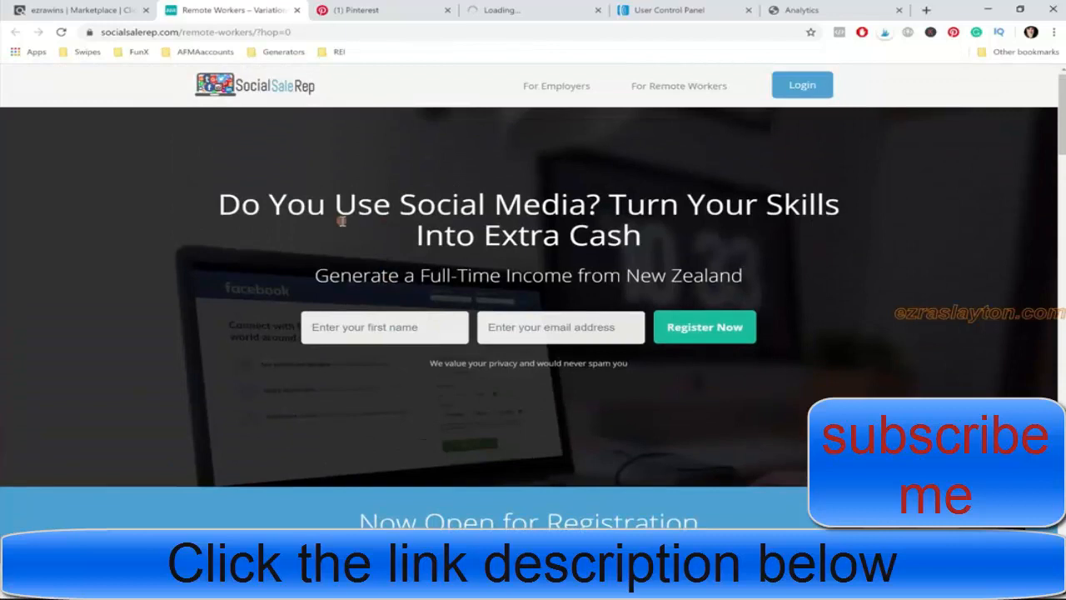
left_click(533, 10)
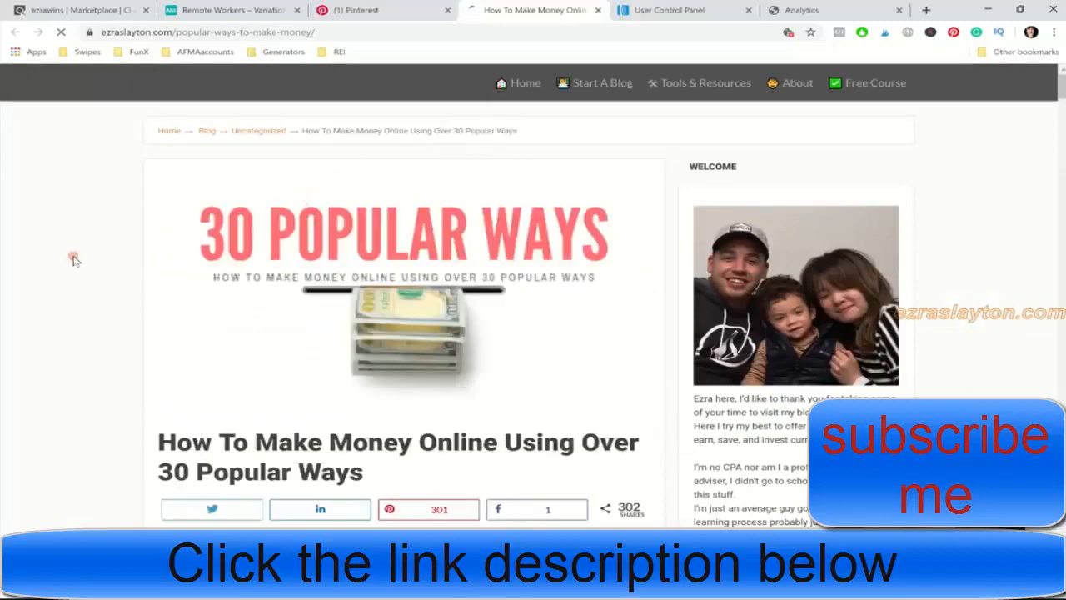
Scroll the '30 Popular Ways' post down to section 6, 'Make Money From Your Social Media Talents'.
scroll("down", 3)
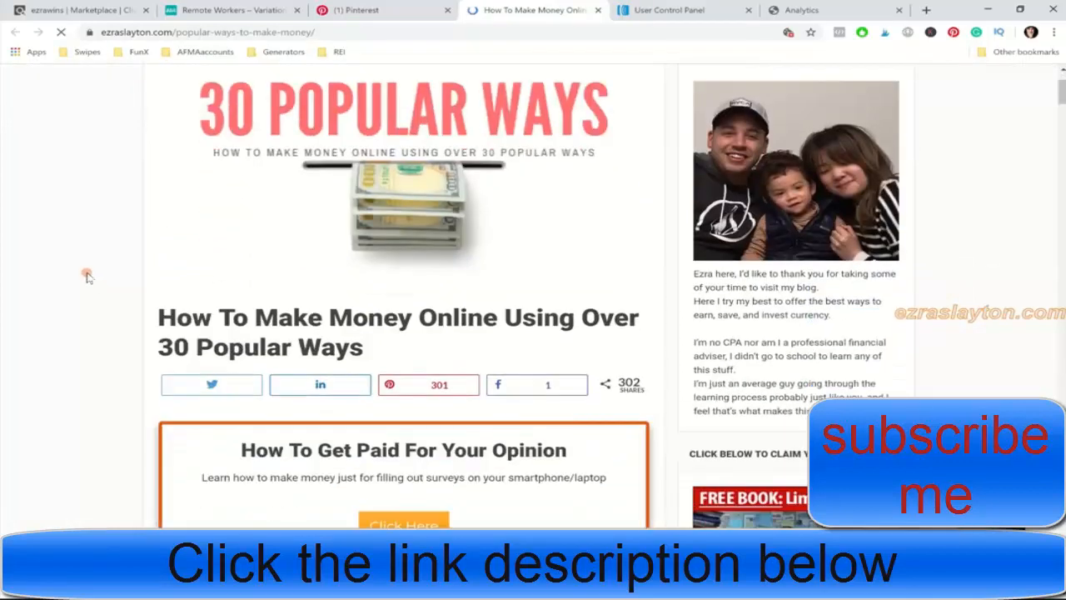
scroll("down", 3)
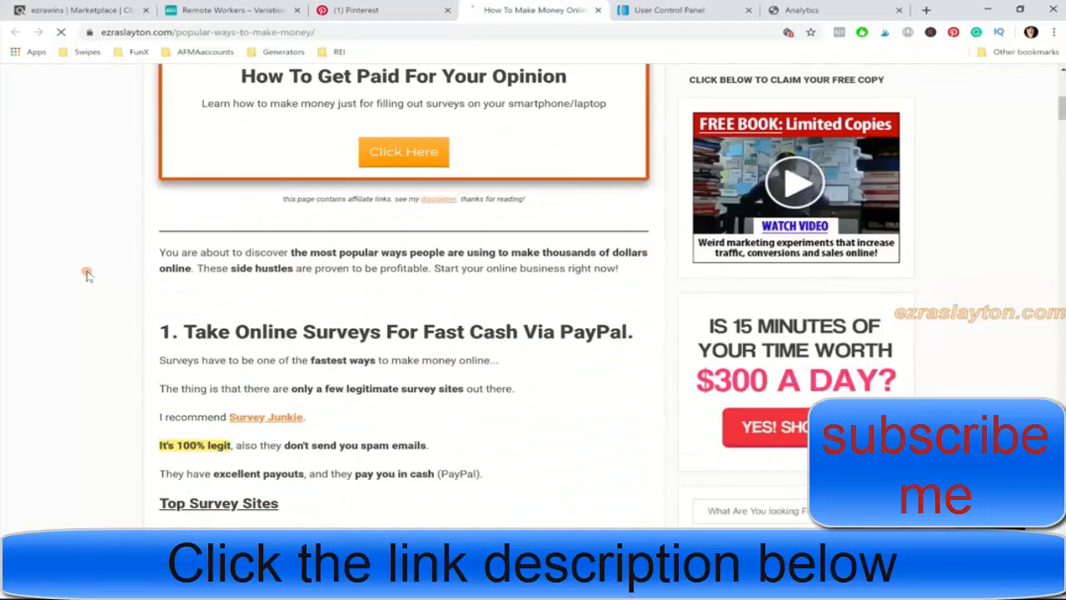
scroll("down", 3)
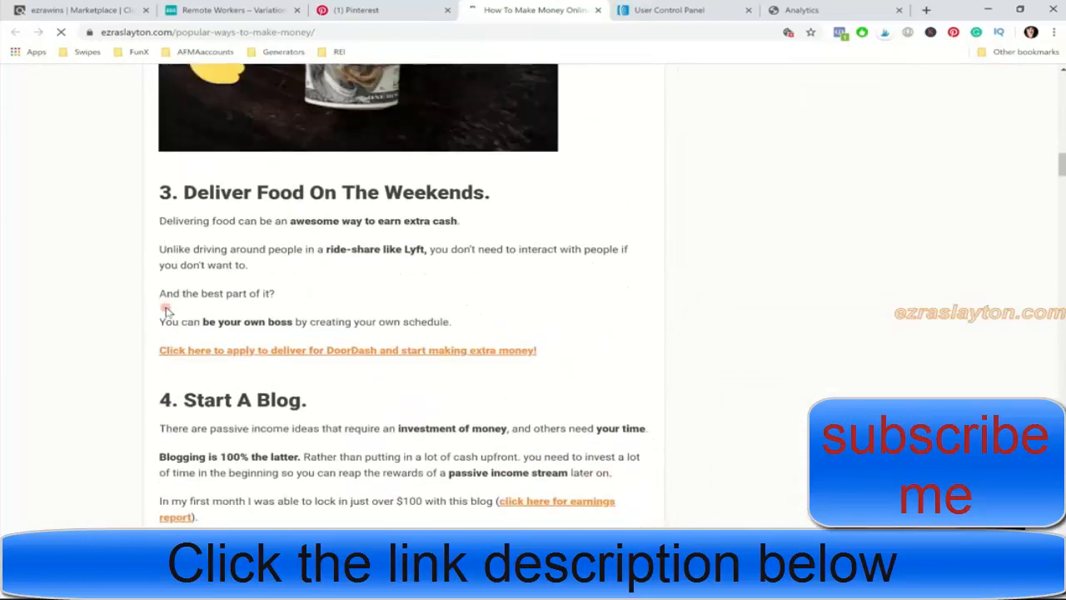
scroll("down", 3)
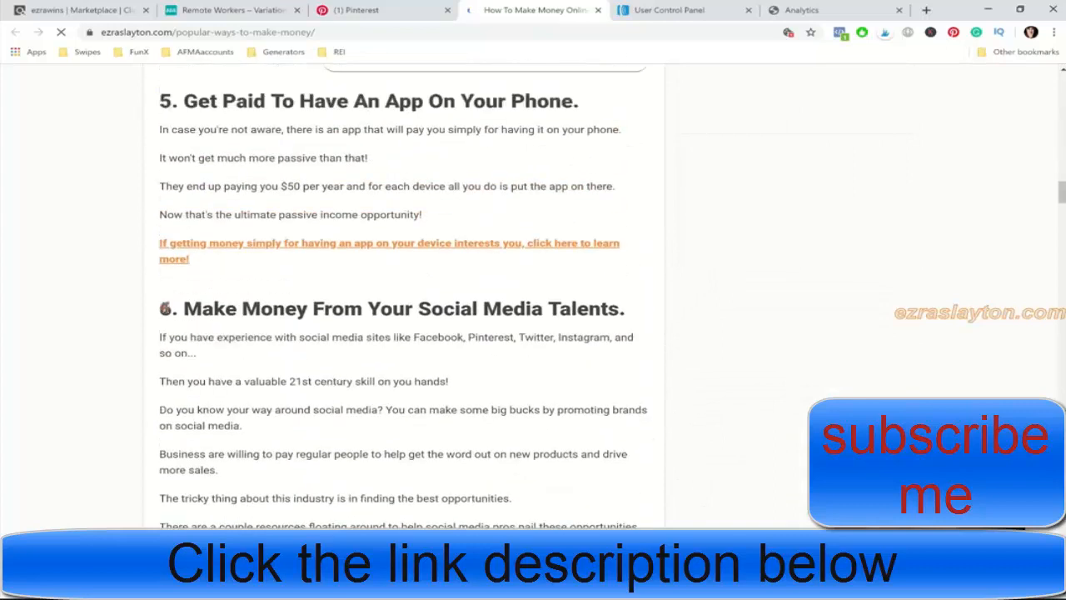
scroll("down", 3)
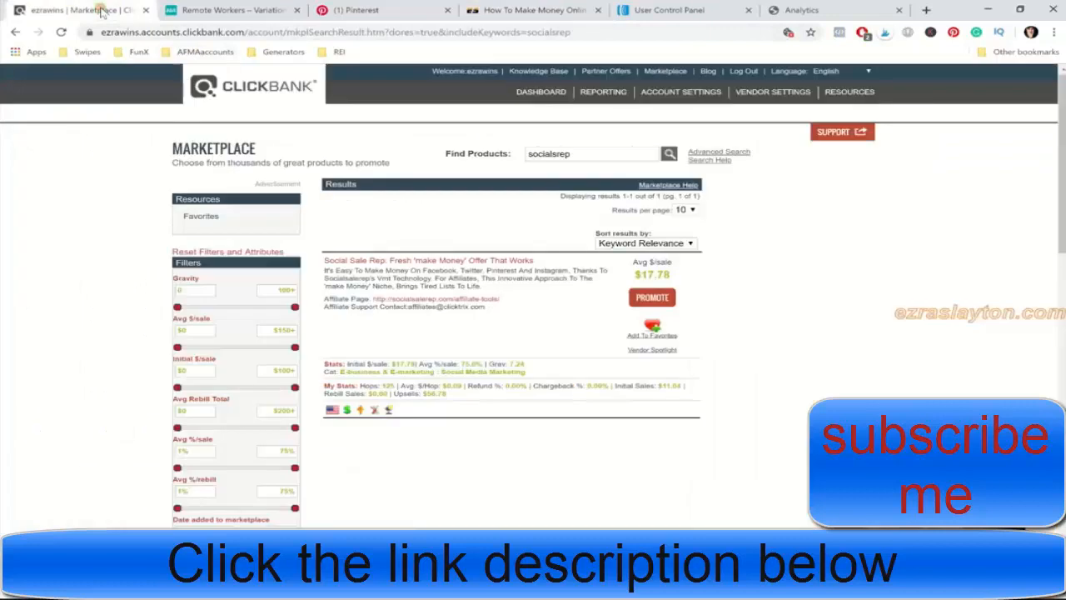
Return to ClickBank's Account Home dashboard showing the $67.82 gross for Mon Aug 12.
left_click(541, 92)
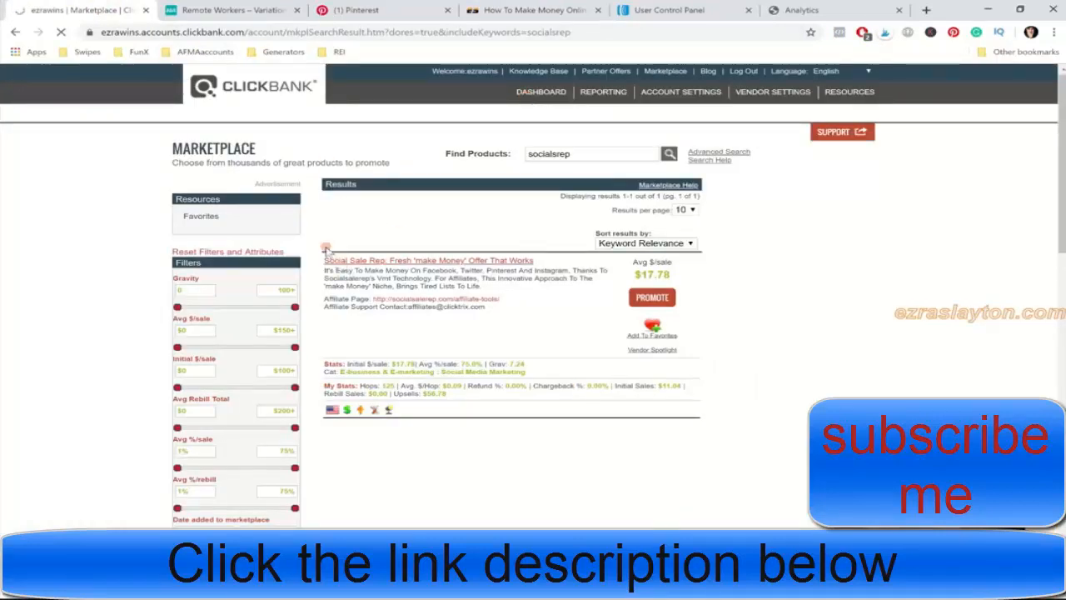
left_click(541, 92)
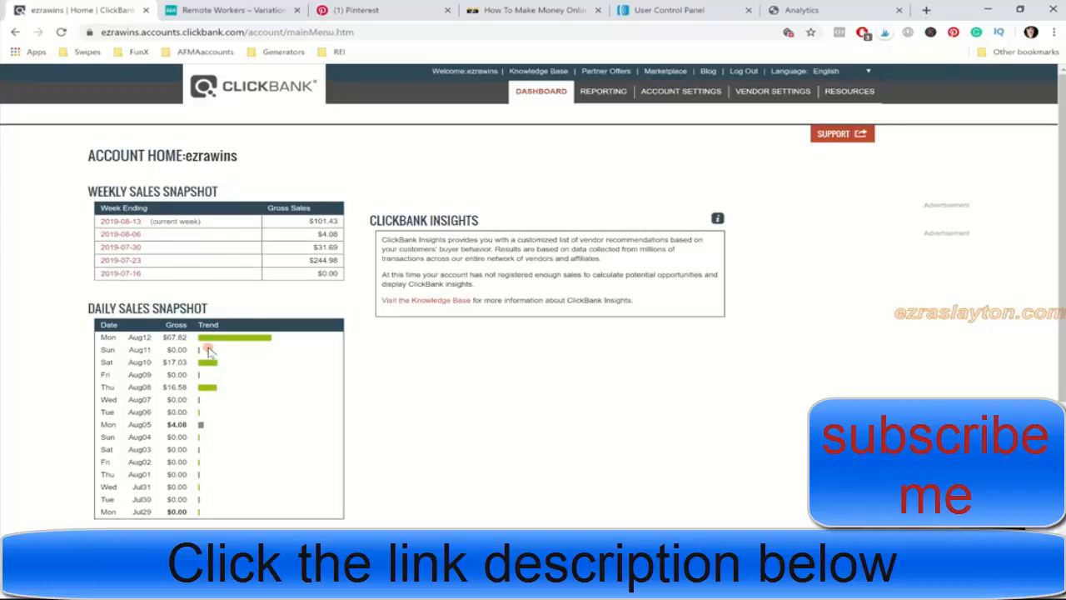
mouse_move(313, 337)
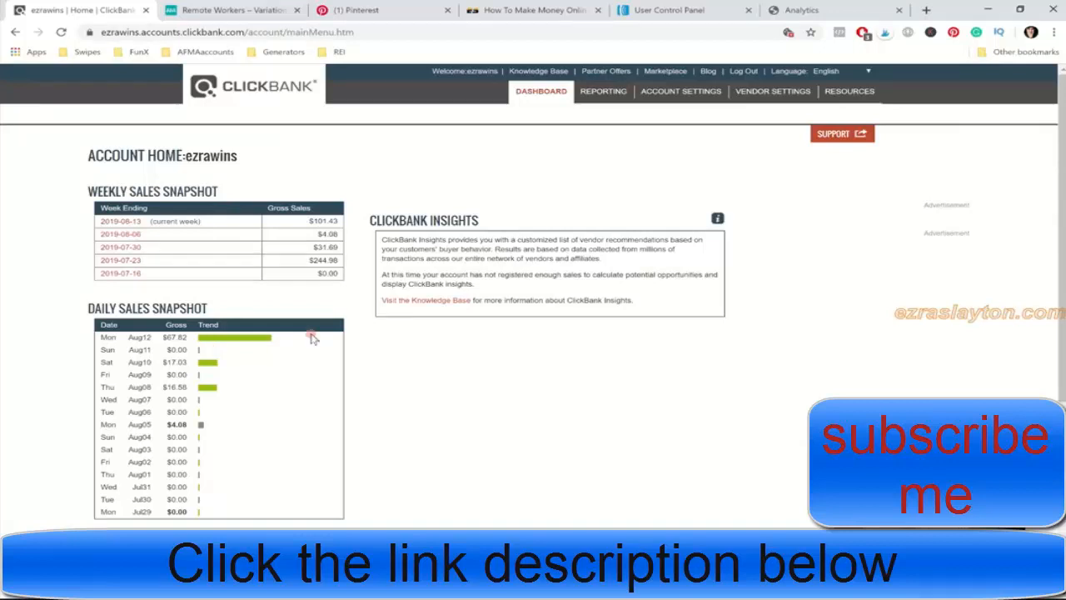
Glance at Google Analytics and the ClickBank dashboard, then scroll the Pinterest profile's pins.
left_click(802, 10)
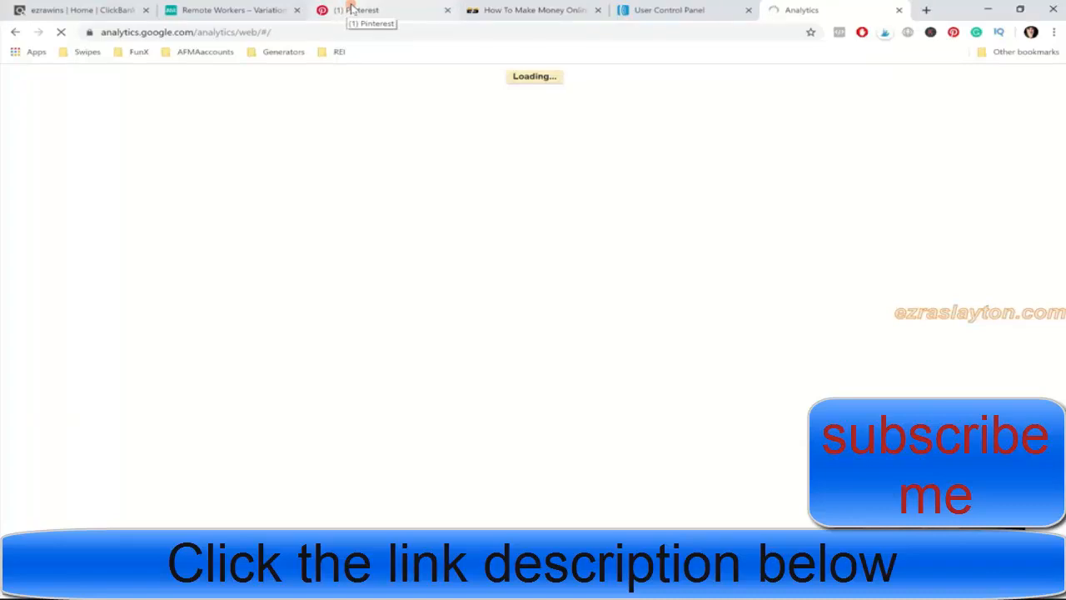
left_click(367, 9)
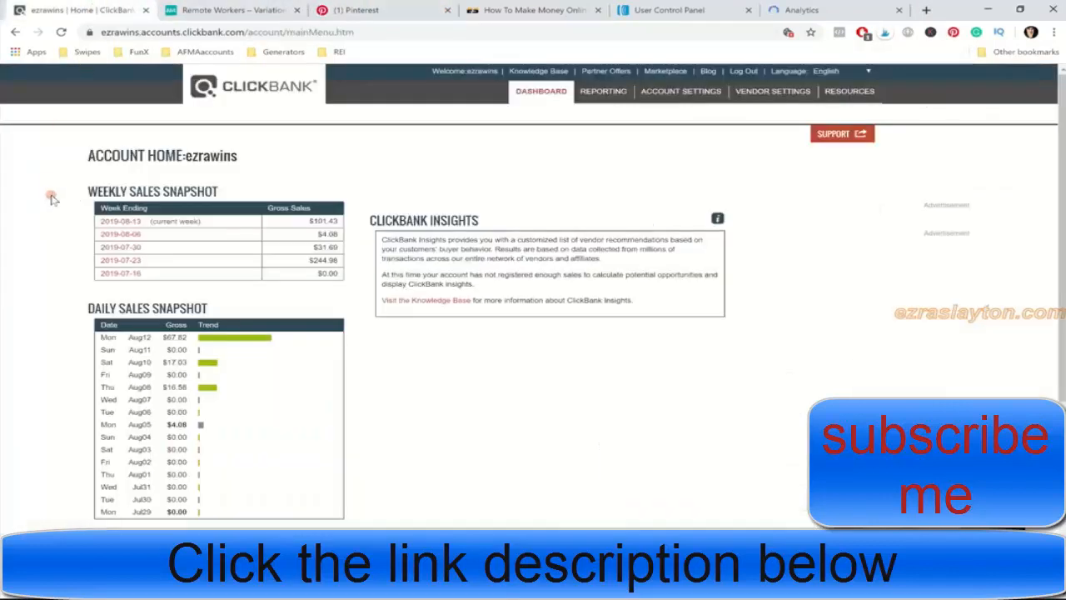
mouse_move(36, 233)
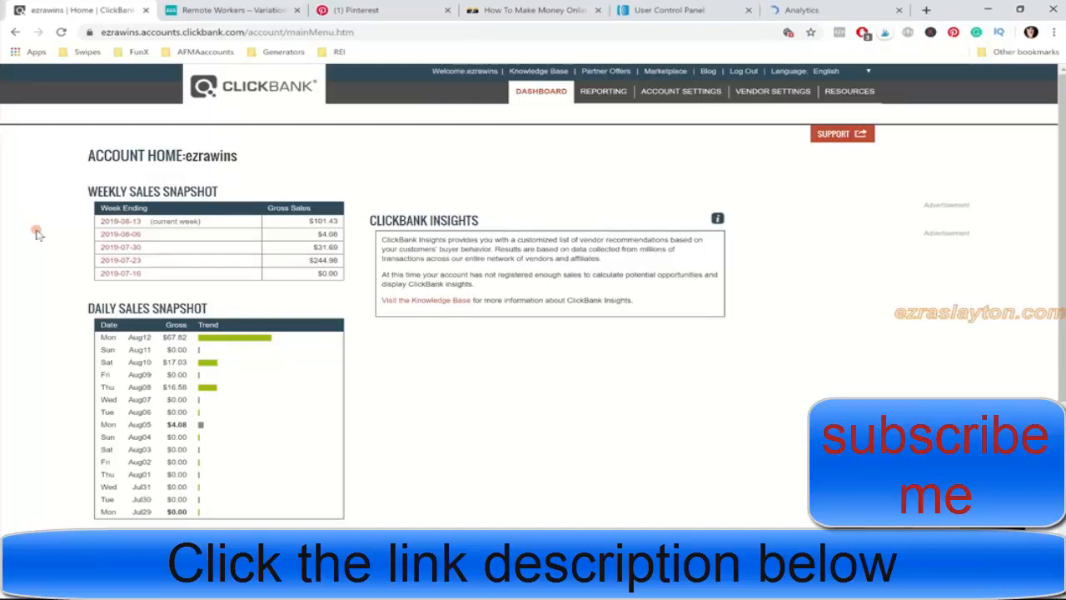
left_click(358, 10)
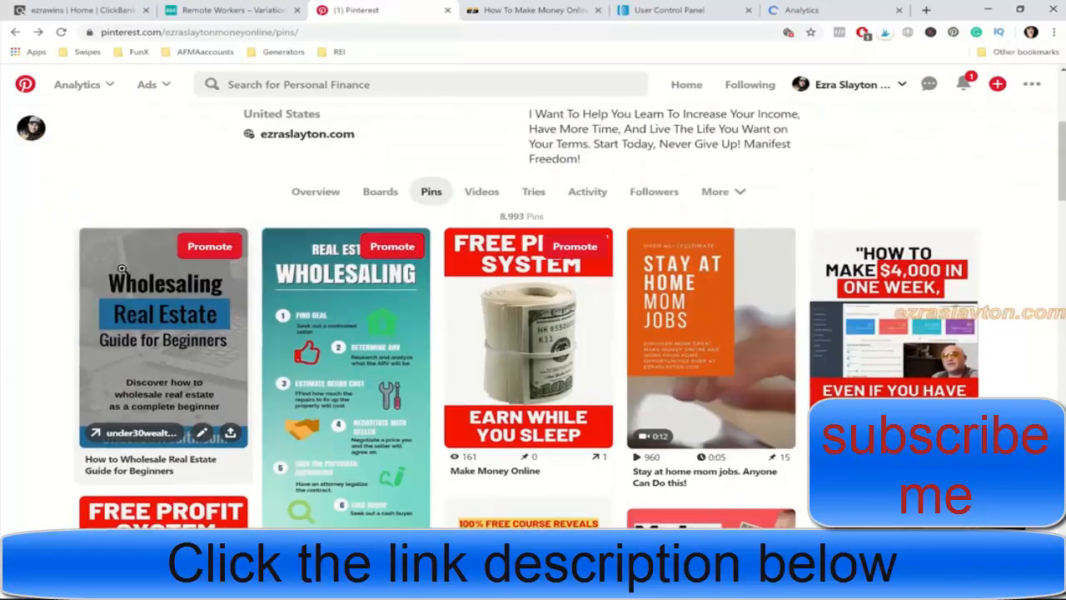
scroll("down", 3)
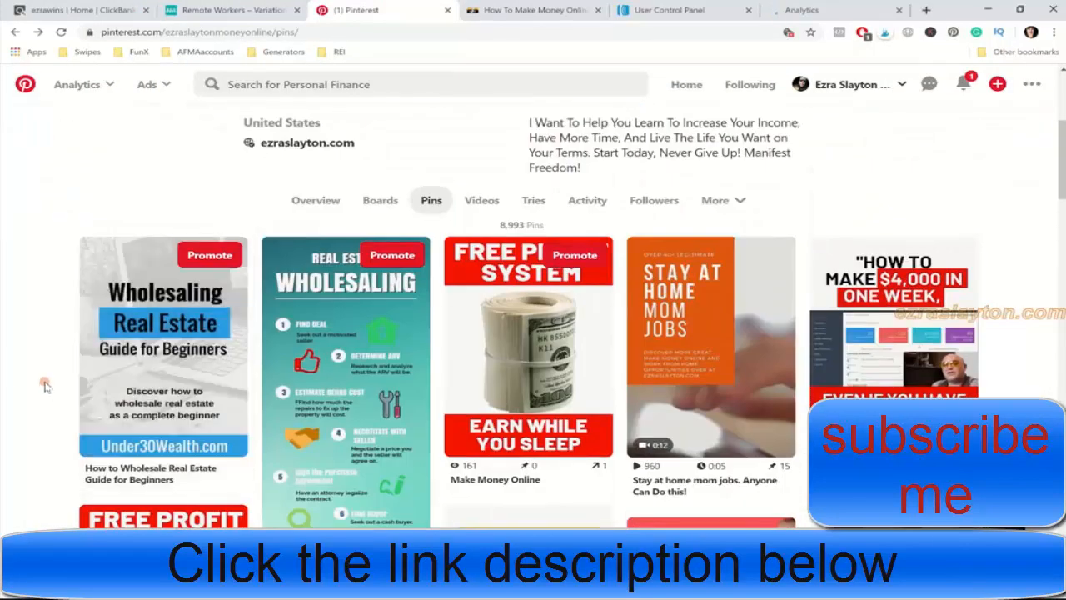